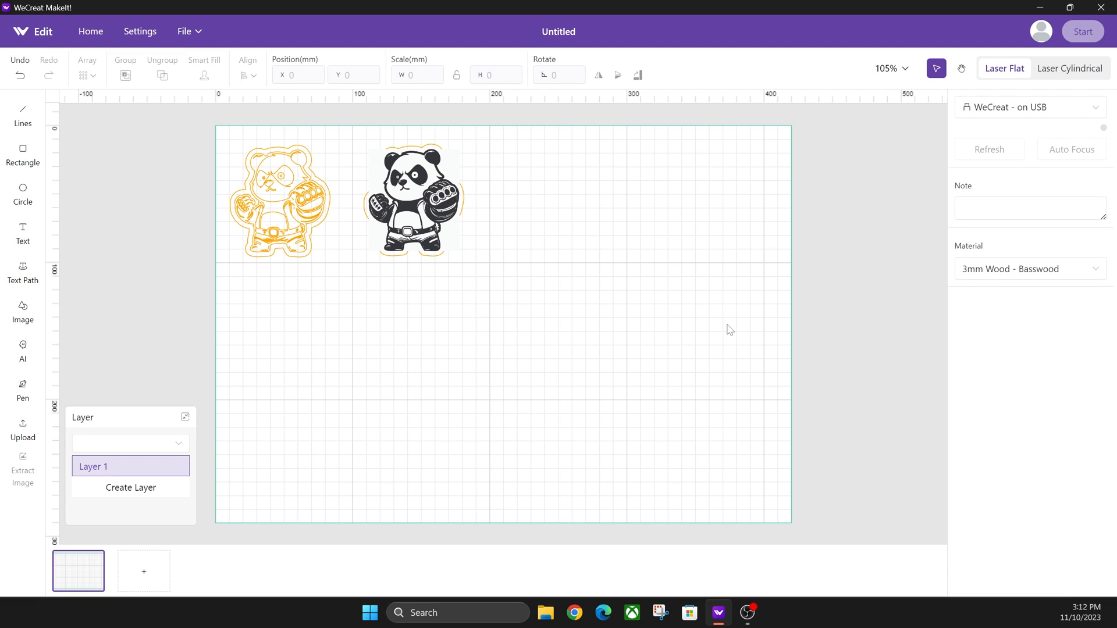
mouse_move(728, 343)
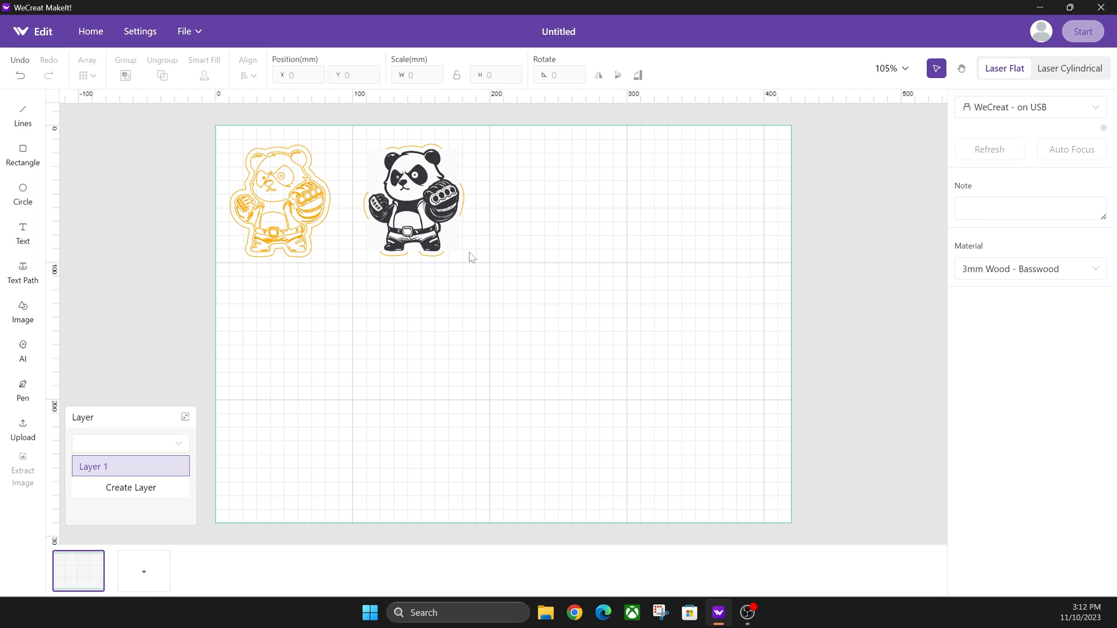
mouse_move(507, 247)
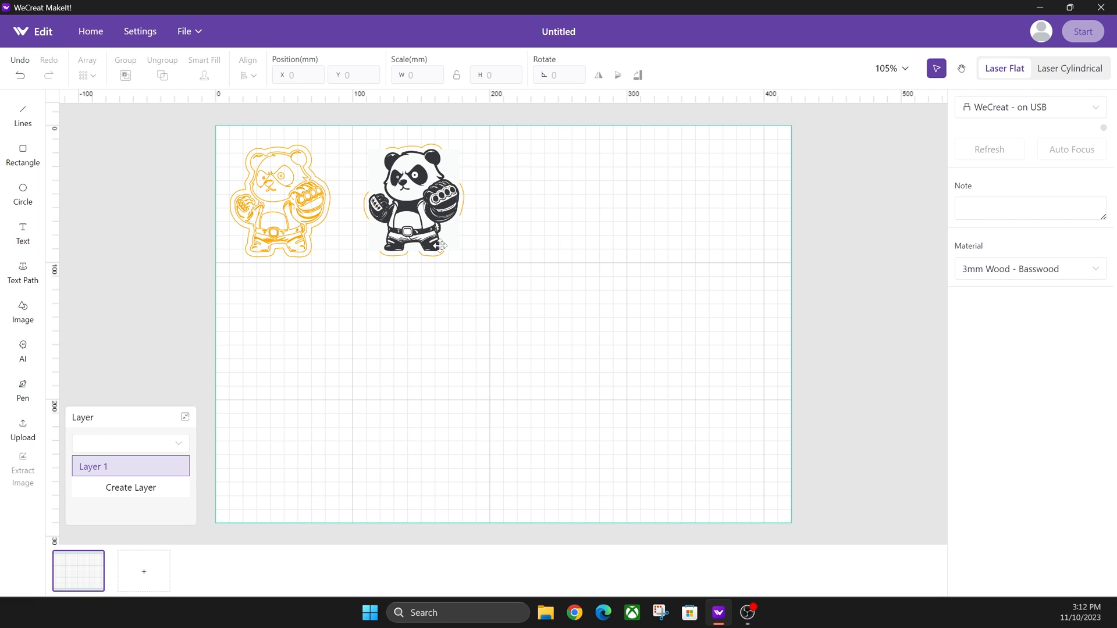
mouse_move(367, 181)
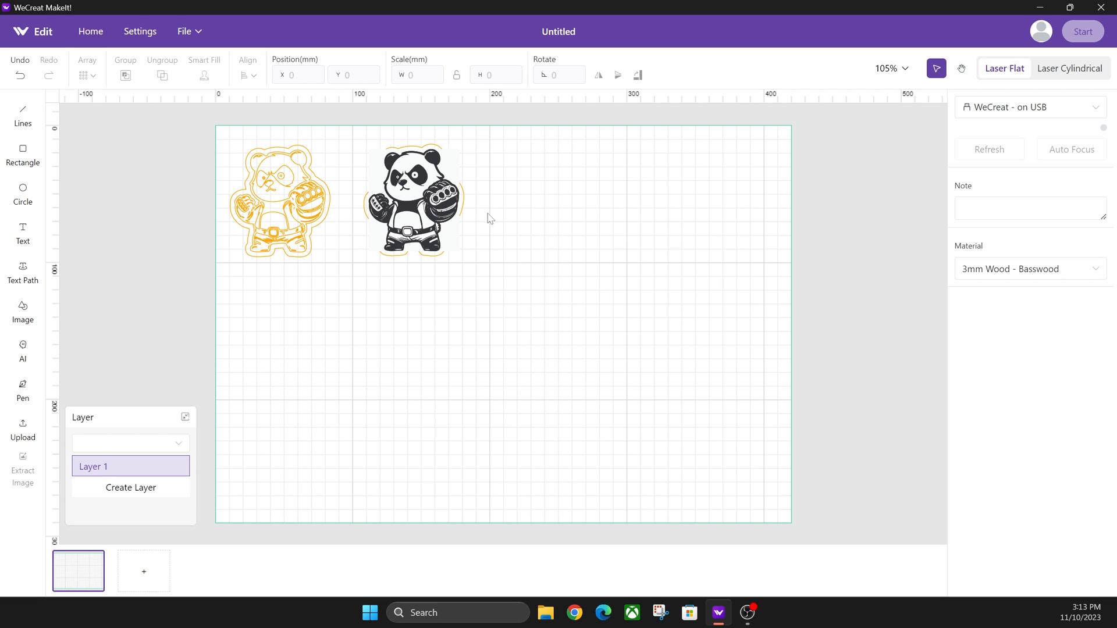
mouse_move(452, 234)
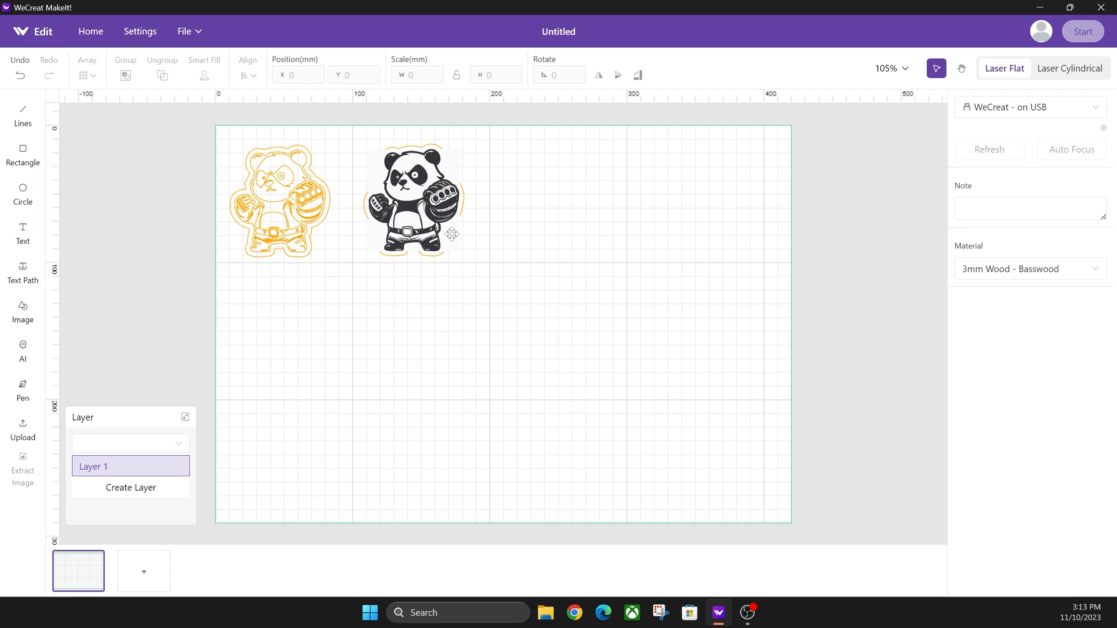
mouse_move(424, 145)
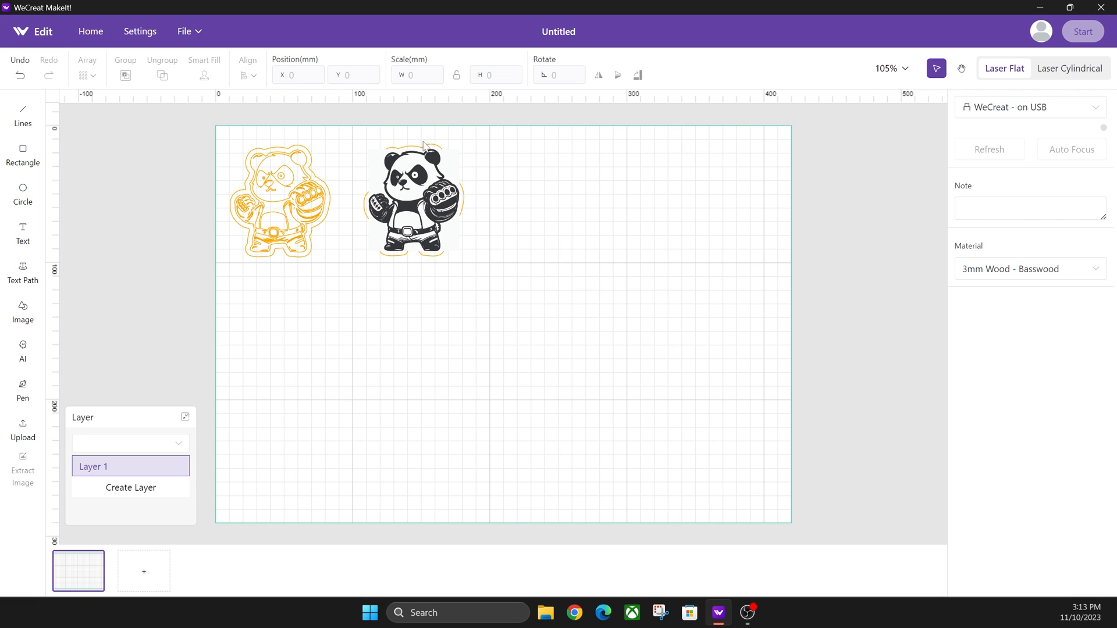
mouse_move(454, 170)
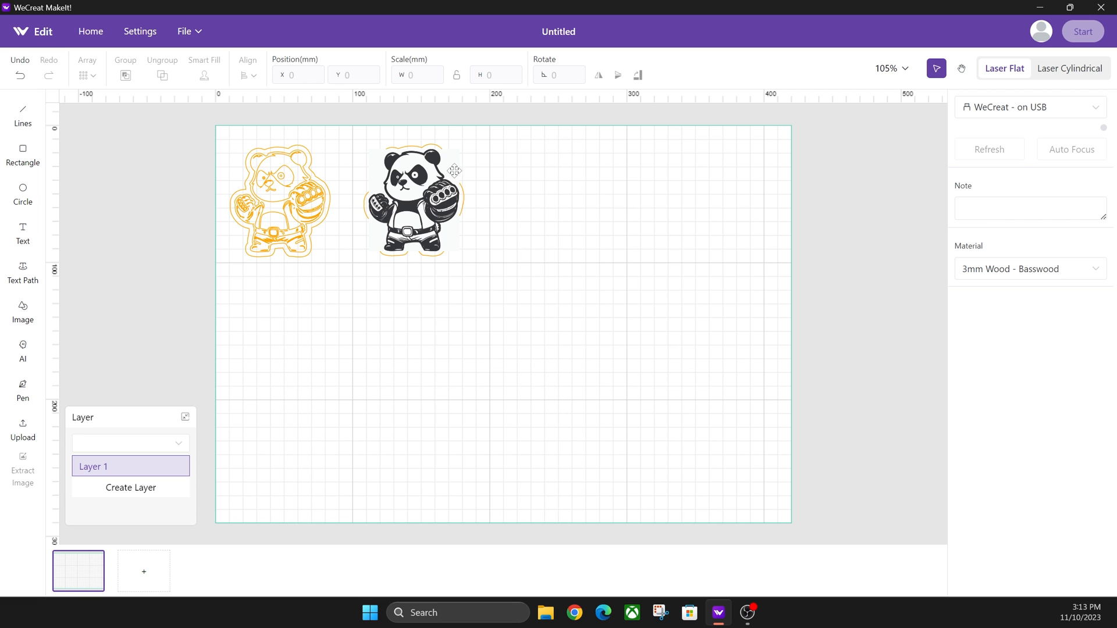
mouse_move(480, 190)
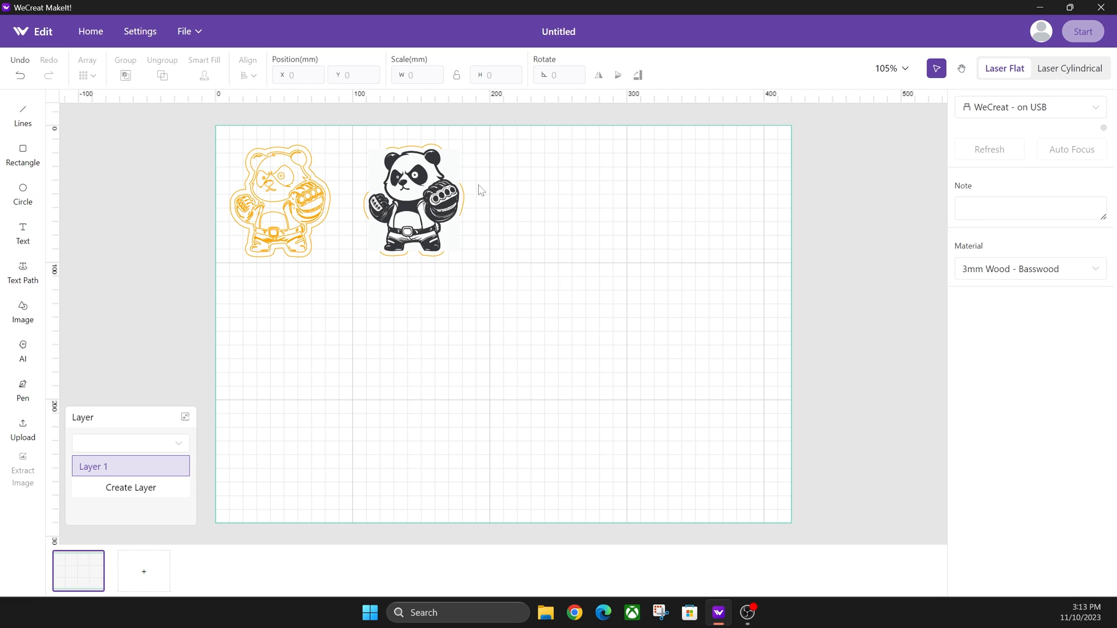
Select the left line-art panda and shrink it to about 66.2 × 74.5 mm.
left_click(411, 200)
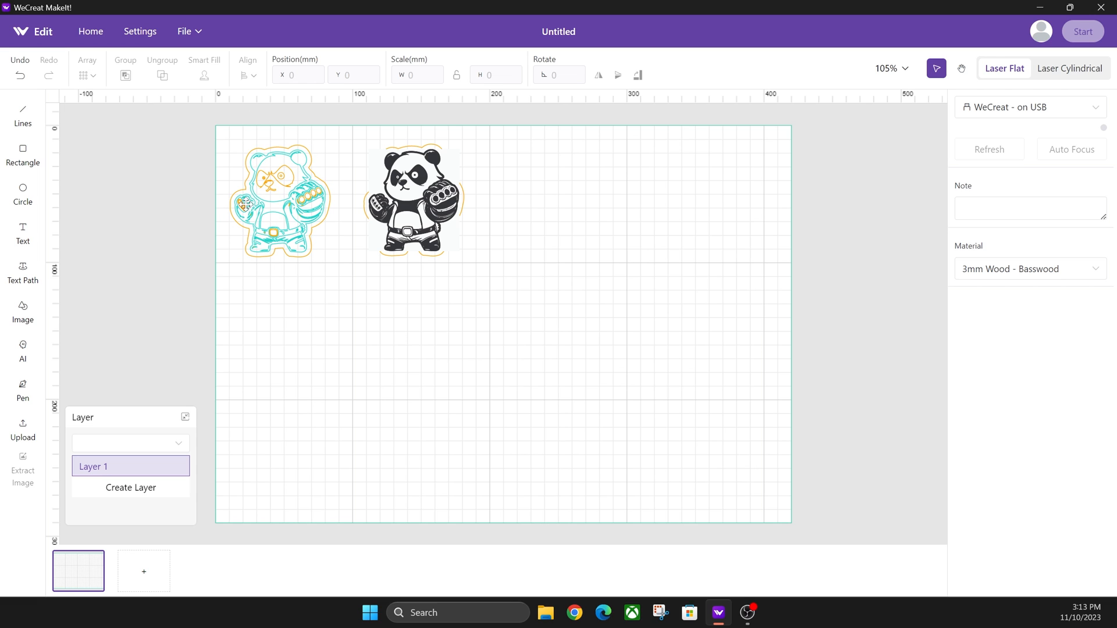
mouse_move(308, 225)
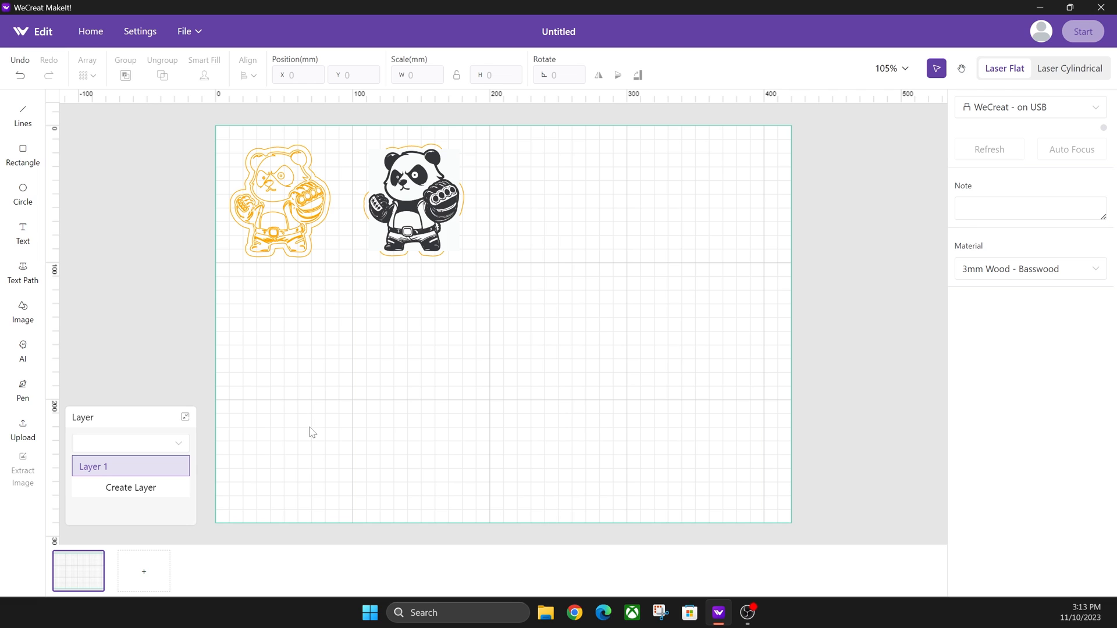
mouse_move(384, 375)
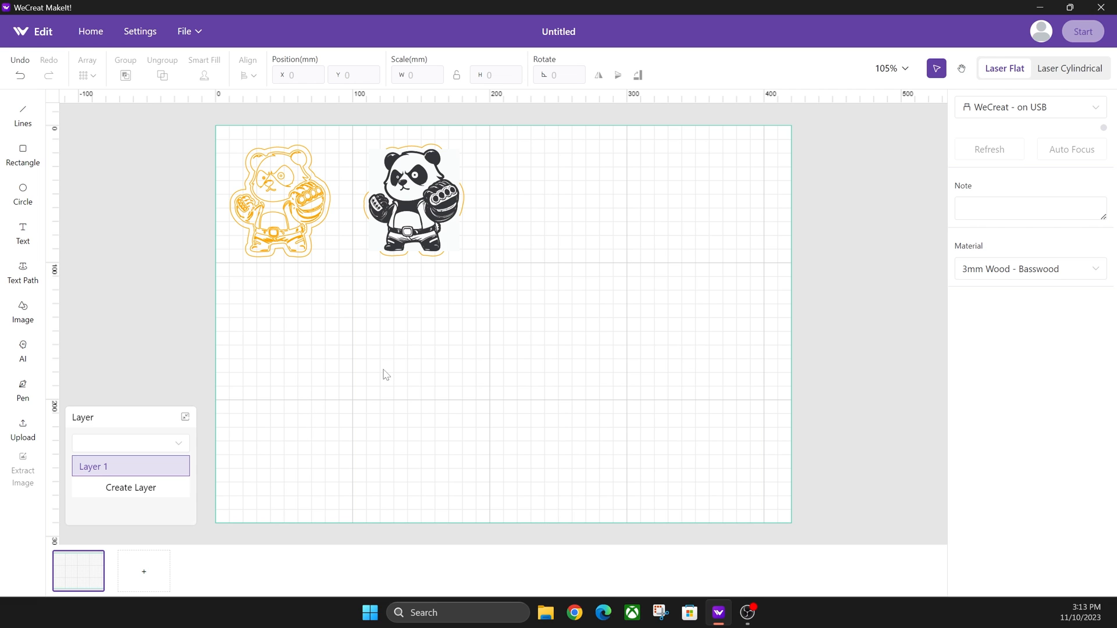
mouse_move(203, 153)
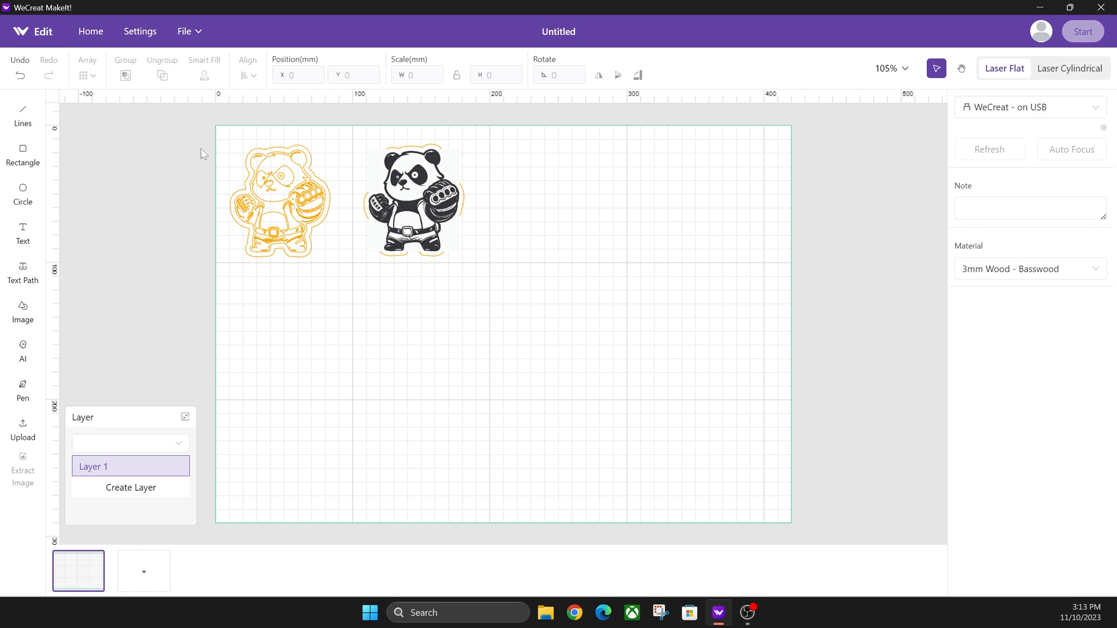
left_click_drag(225, 132, 306, 242)
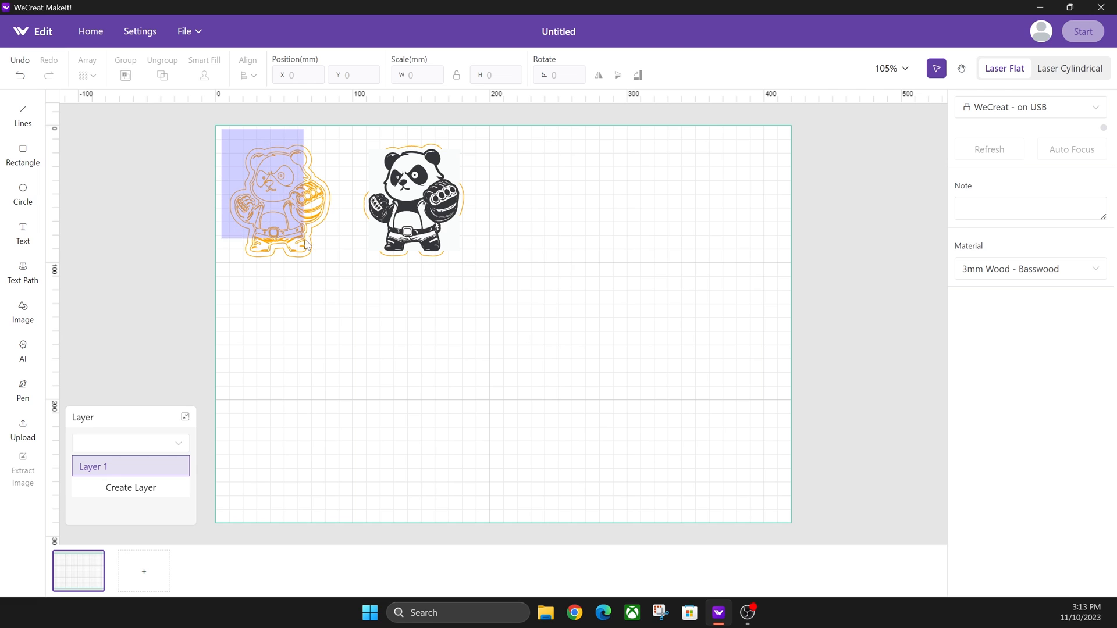
left_click(274, 193)
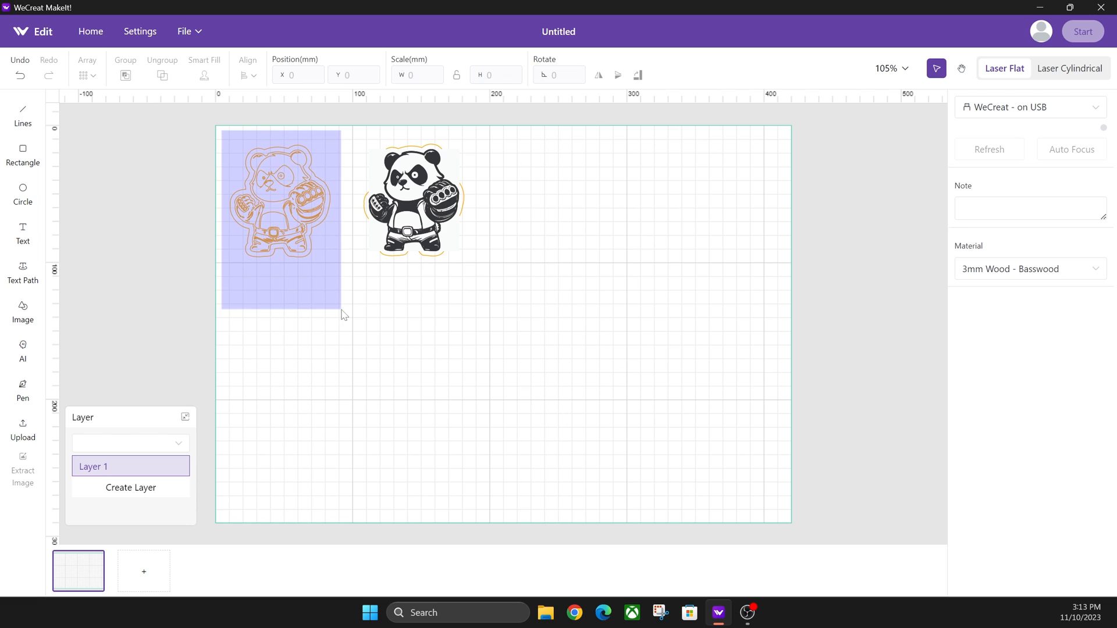
left_click(279, 206)
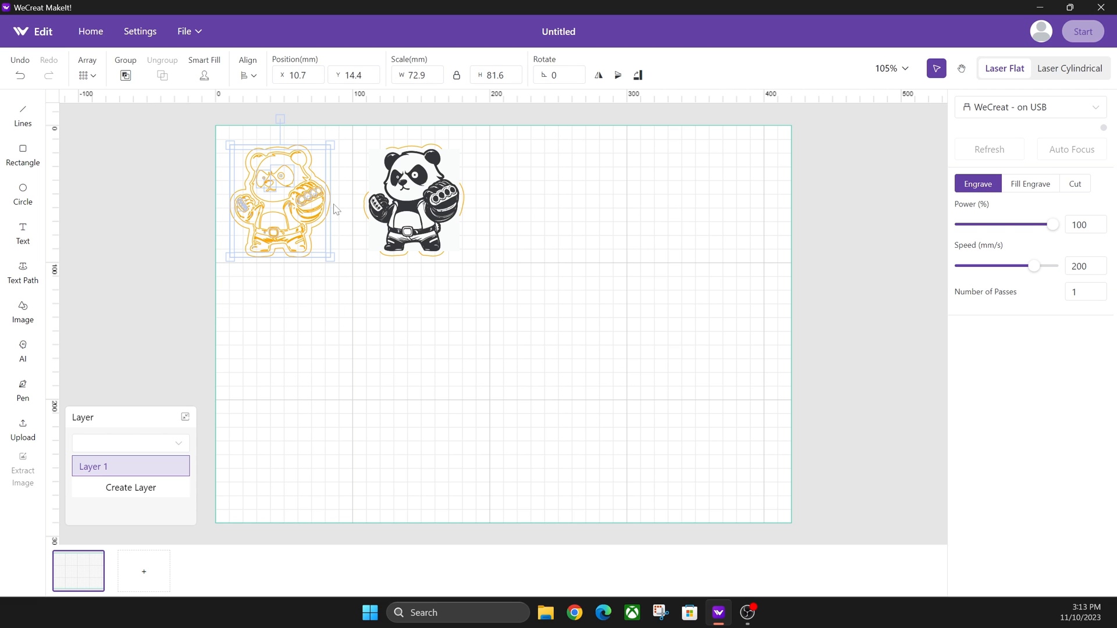
left_click_drag(336, 257, 328, 252)
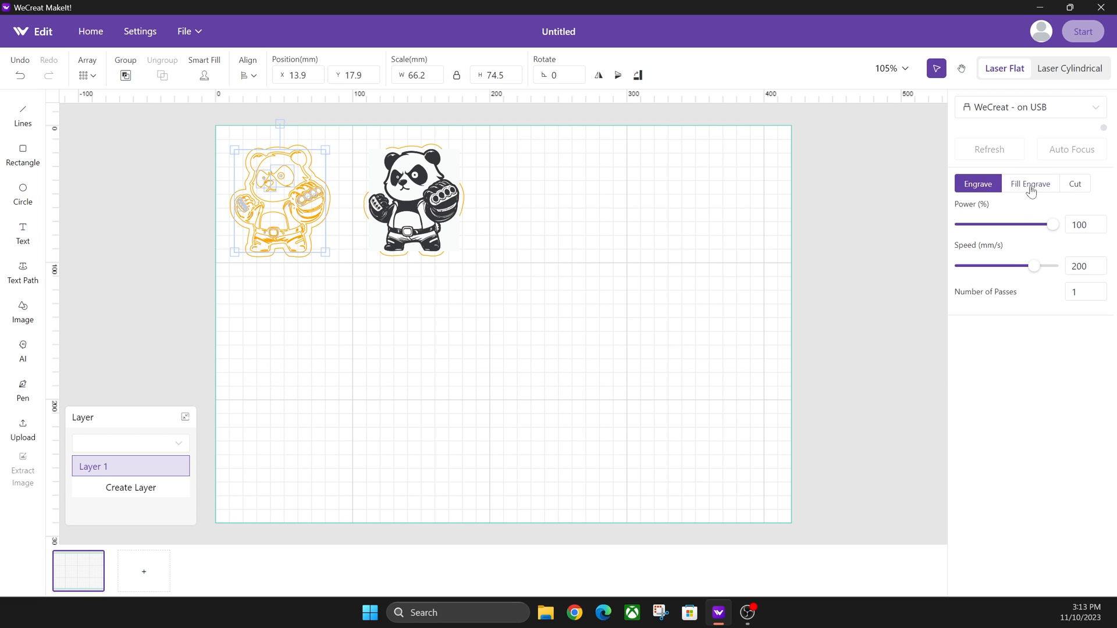
Switch the left panda's processing mode to Fill Engrave so it renders solid blue.
left_click(1029, 184)
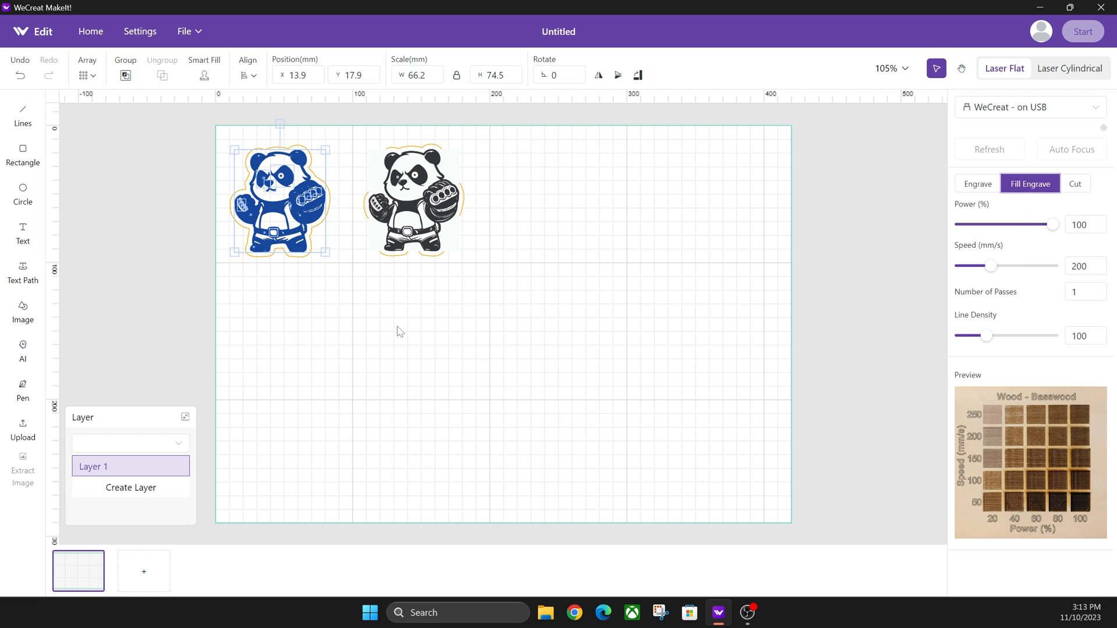
mouse_move(365, 226)
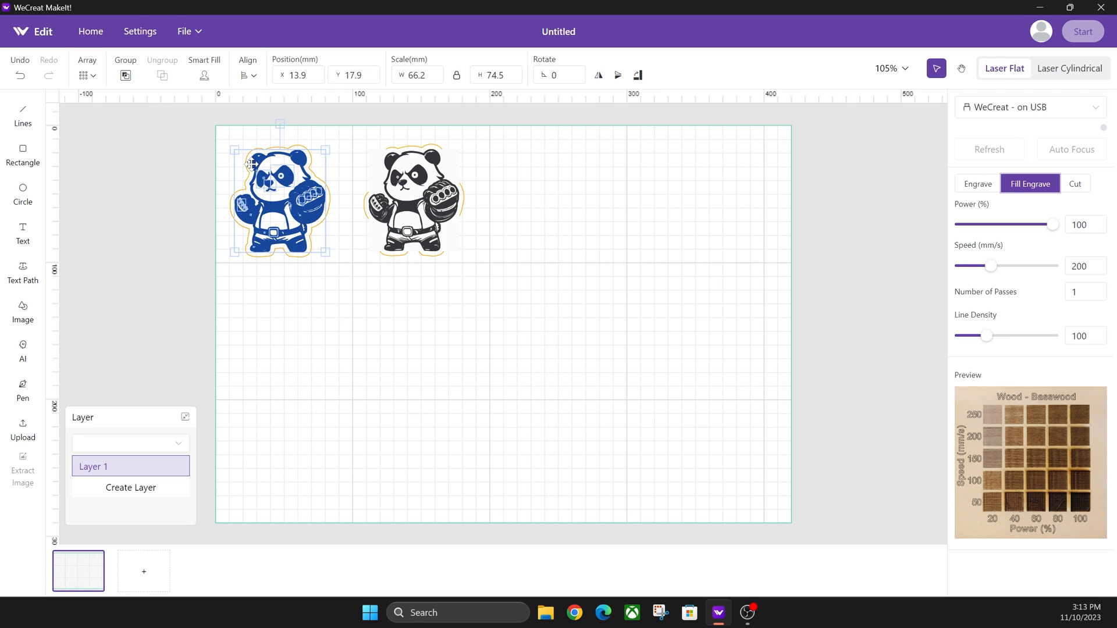
mouse_move(289, 149)
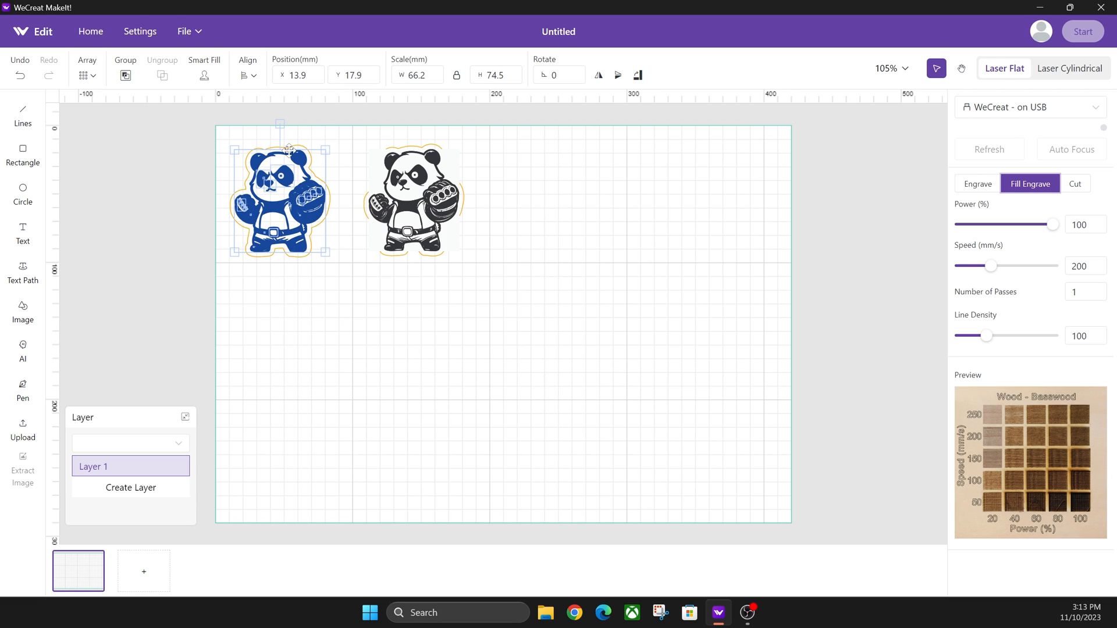
mouse_move(225, 220)
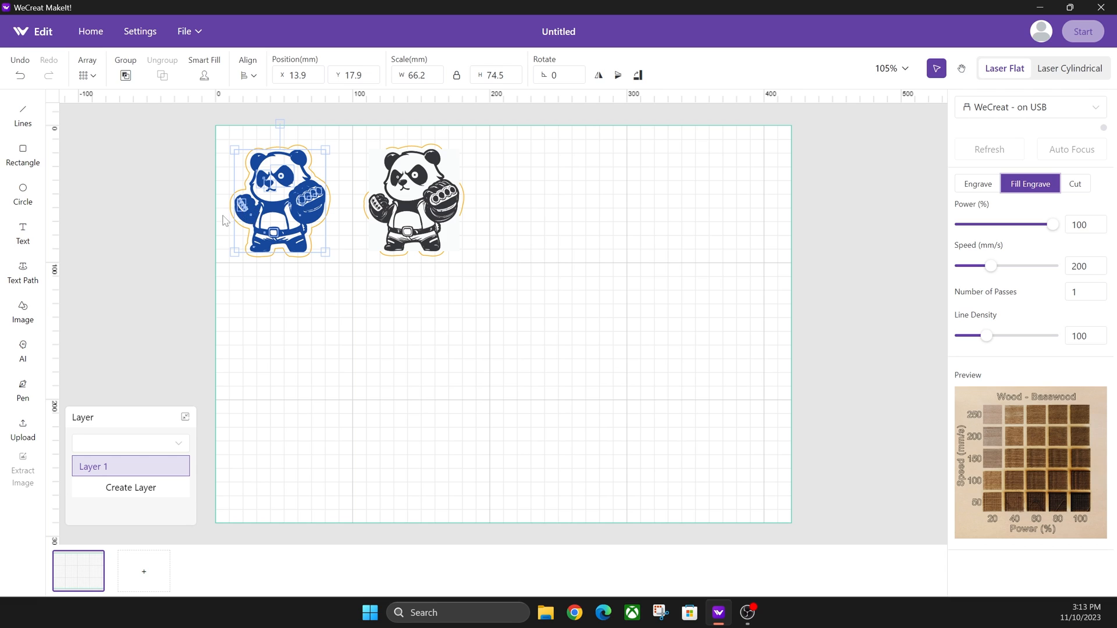
mouse_move(250, 176)
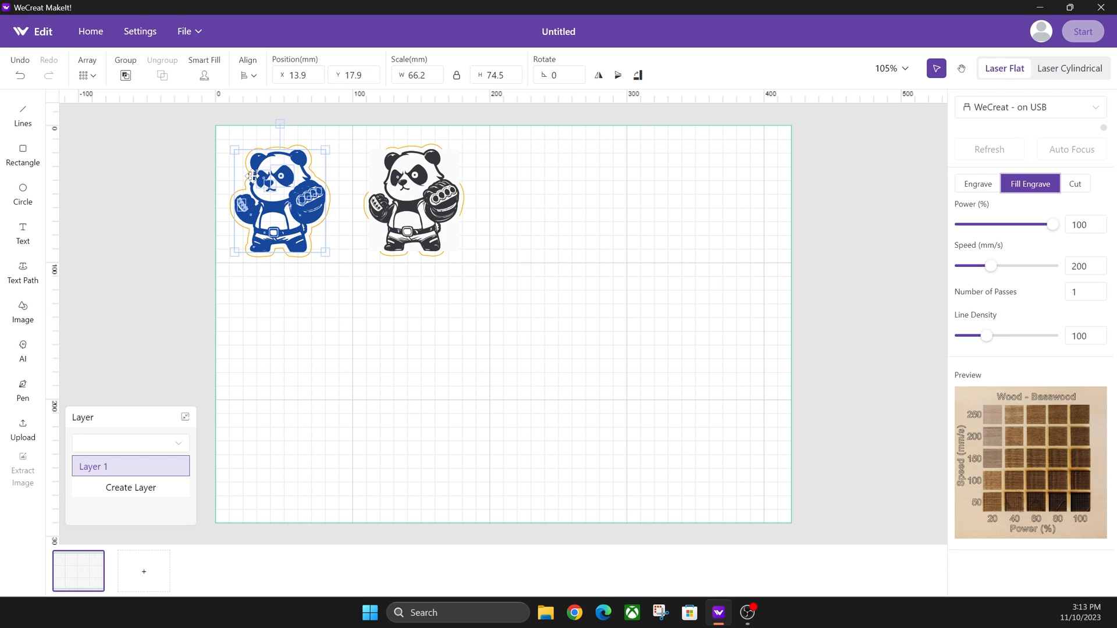
mouse_move(319, 194)
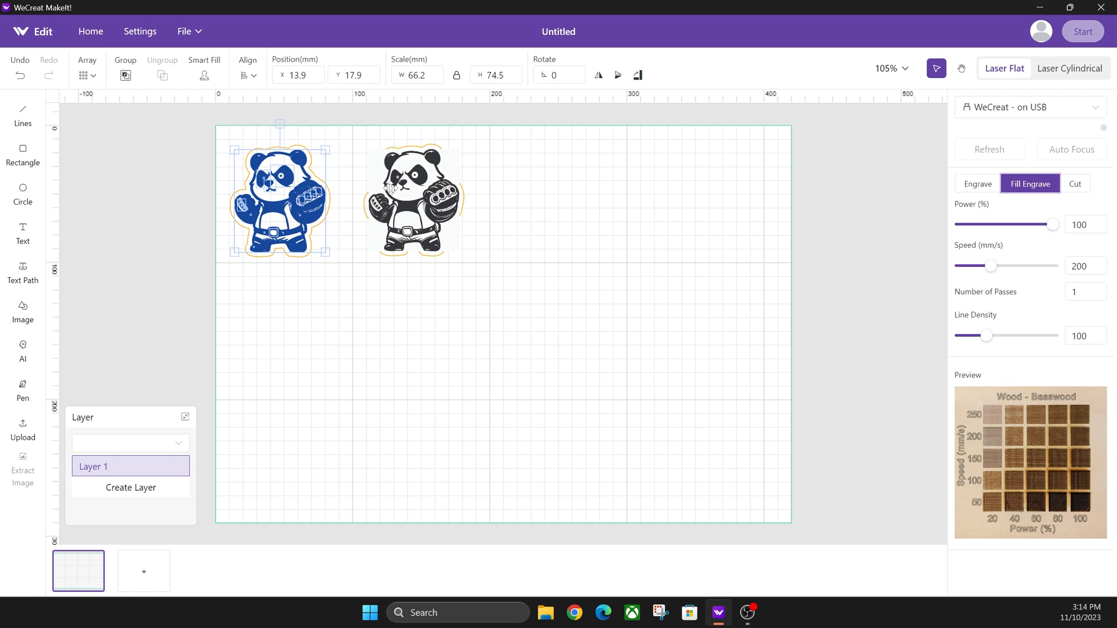
mouse_move(404, 278)
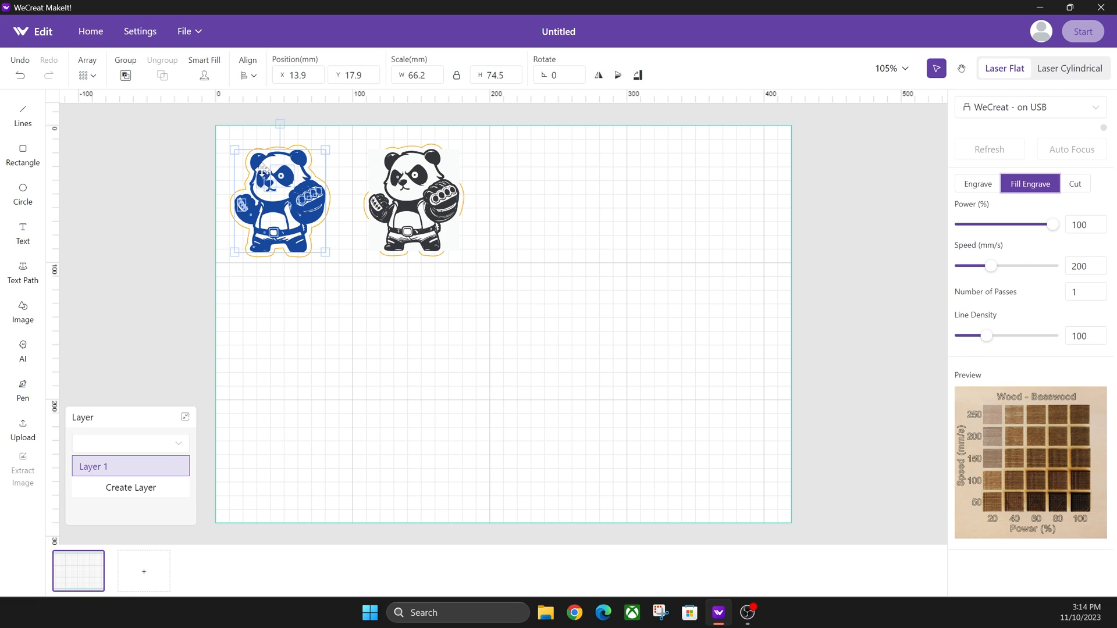
mouse_move(322, 201)
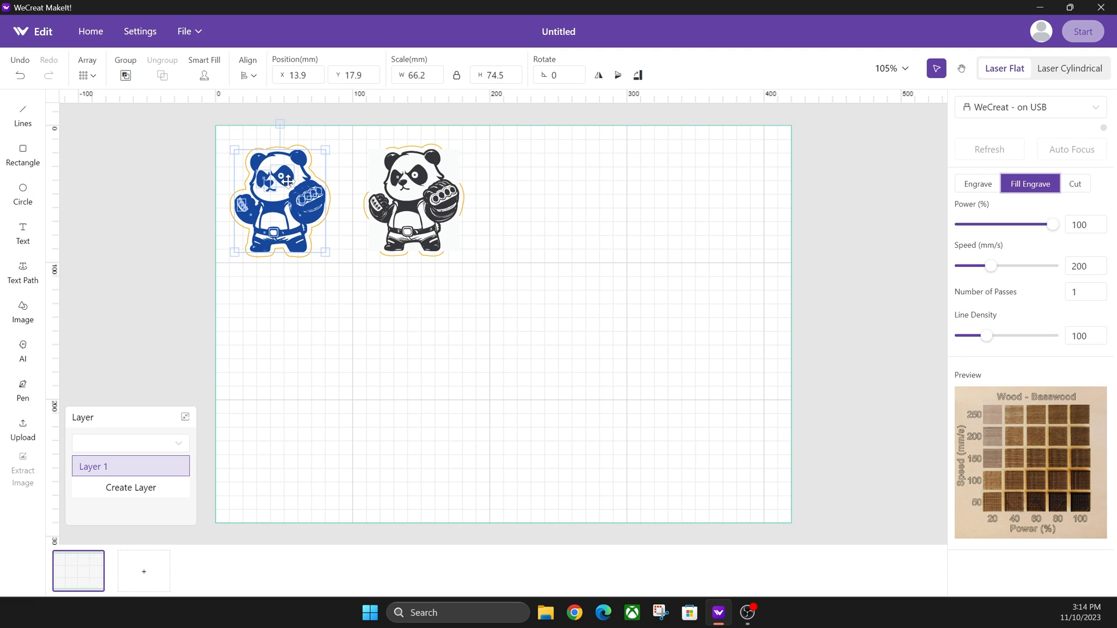
mouse_move(248, 163)
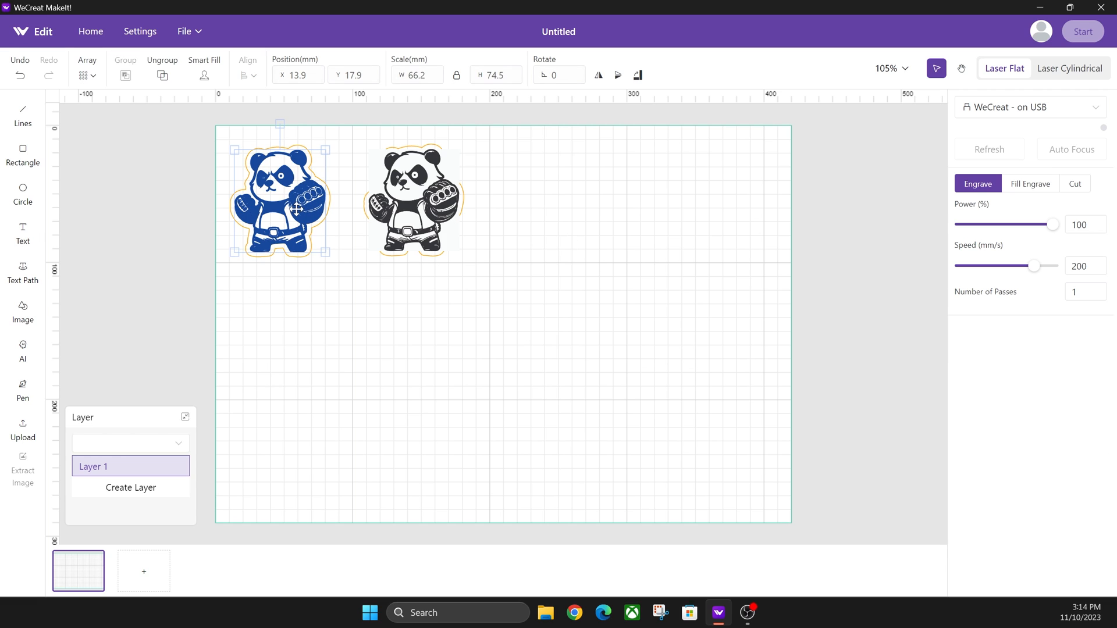
mouse_move(1030, 184)
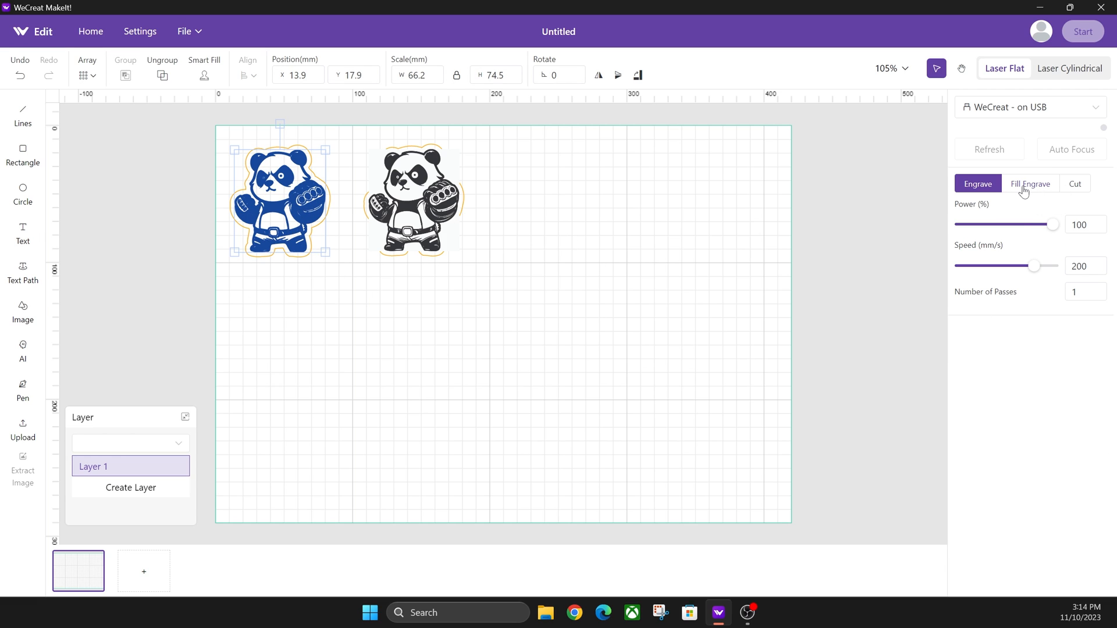
Set the blue panda's fill engrave to 80% power and 150 mm/s.
left_click(1031, 184)
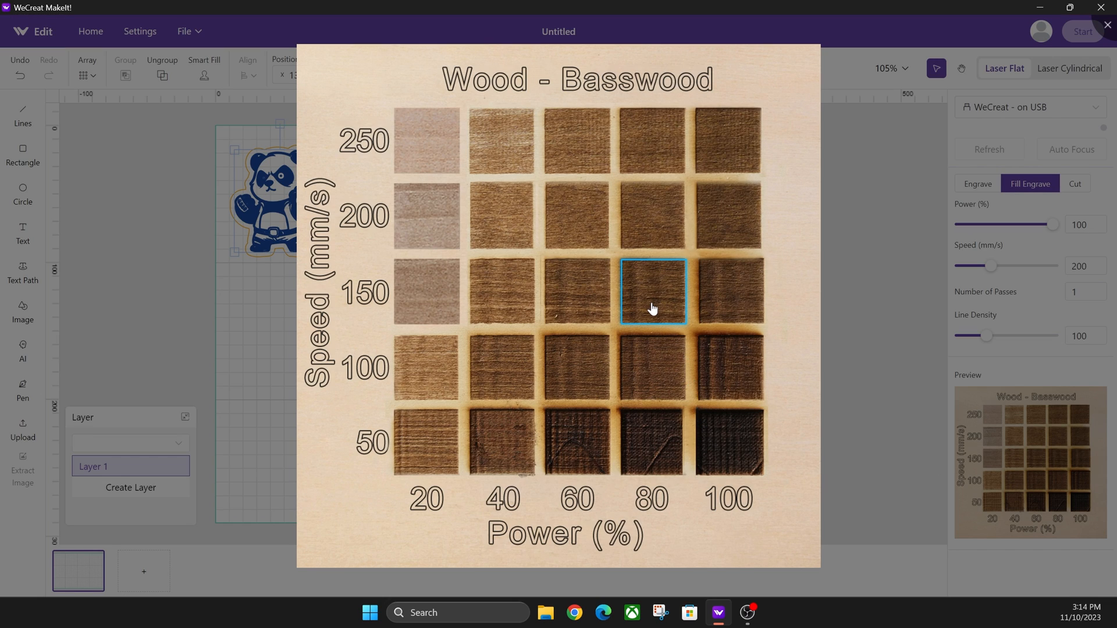
left_click(651, 292)
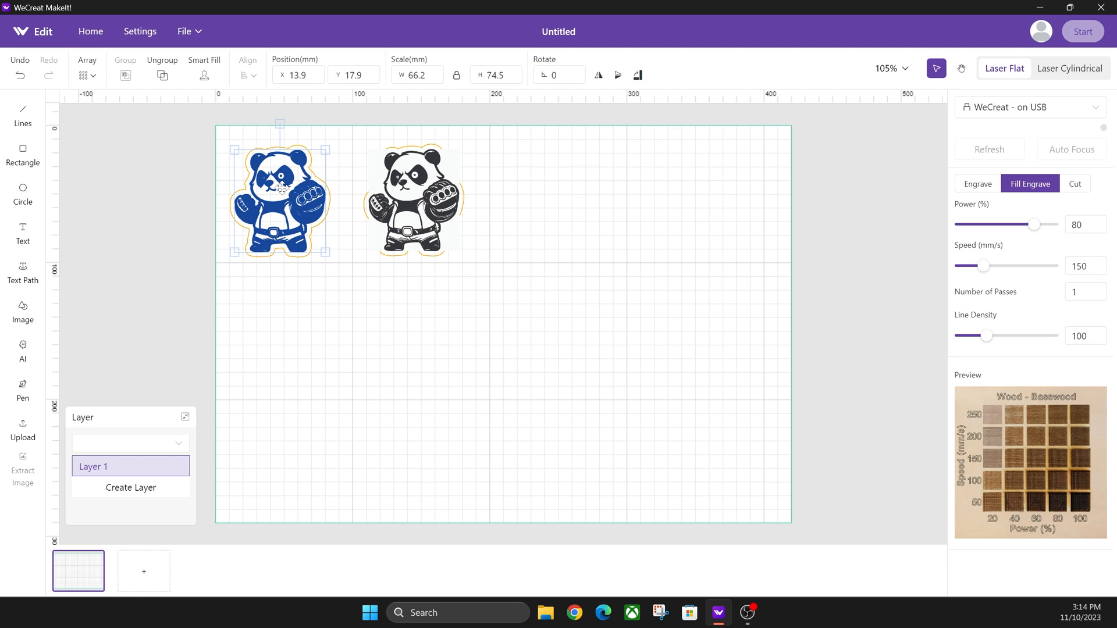
mouse_move(312, 184)
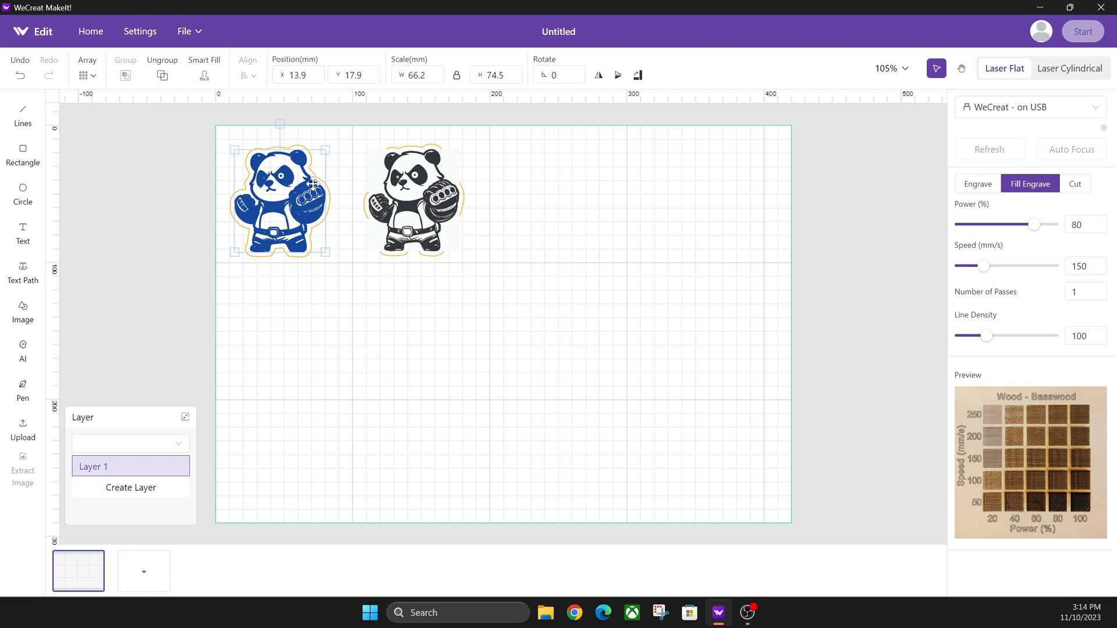
mouse_move(1056, 435)
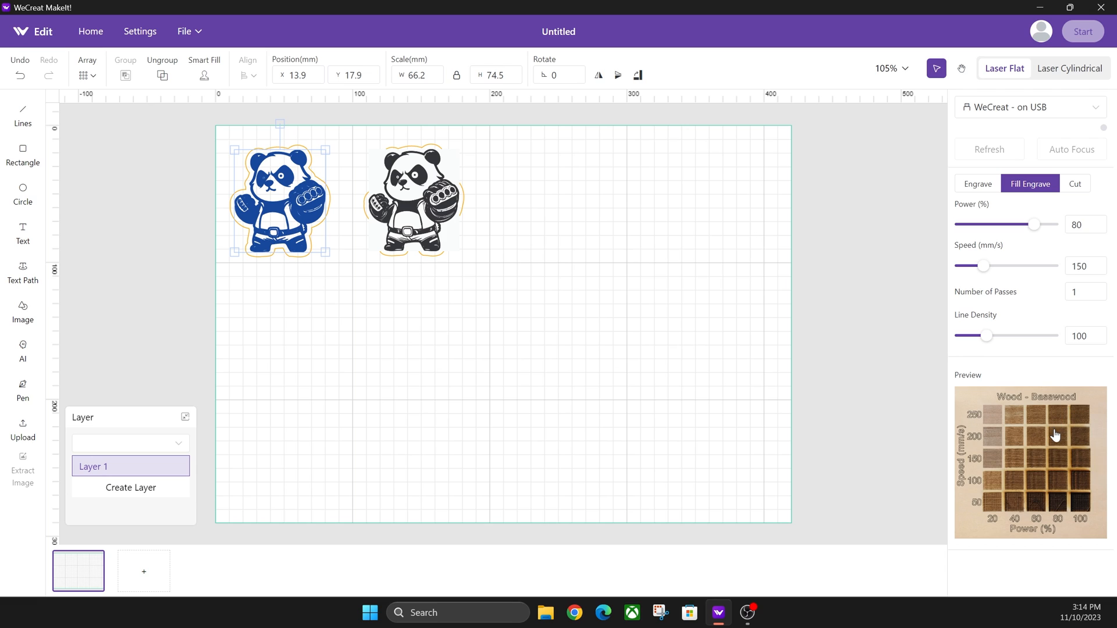
mouse_move(358, 336)
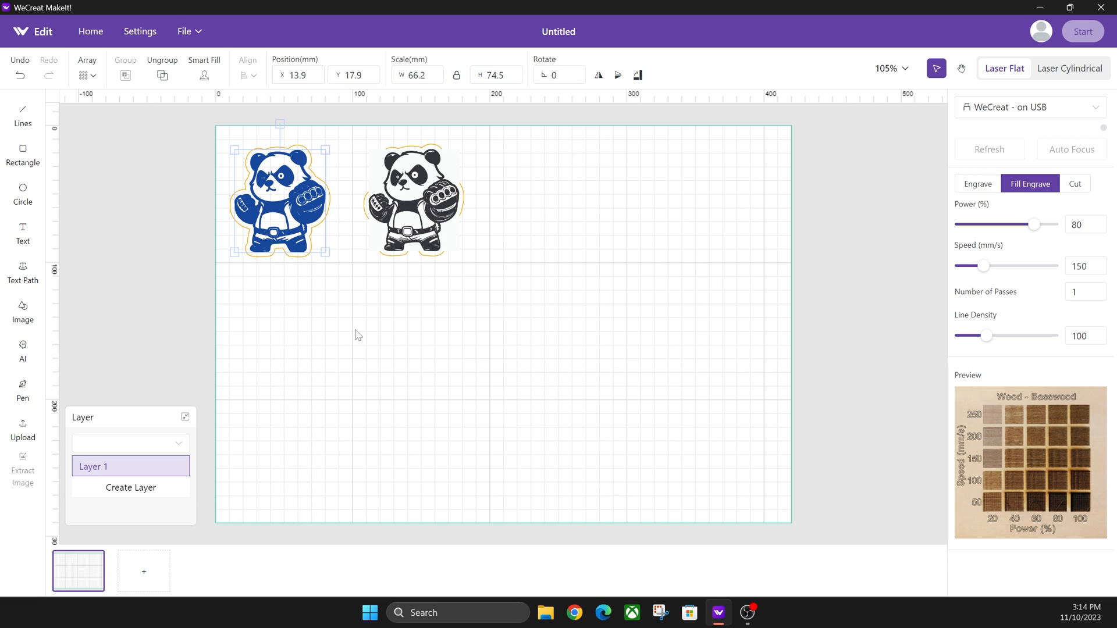
mouse_move(270, 137)
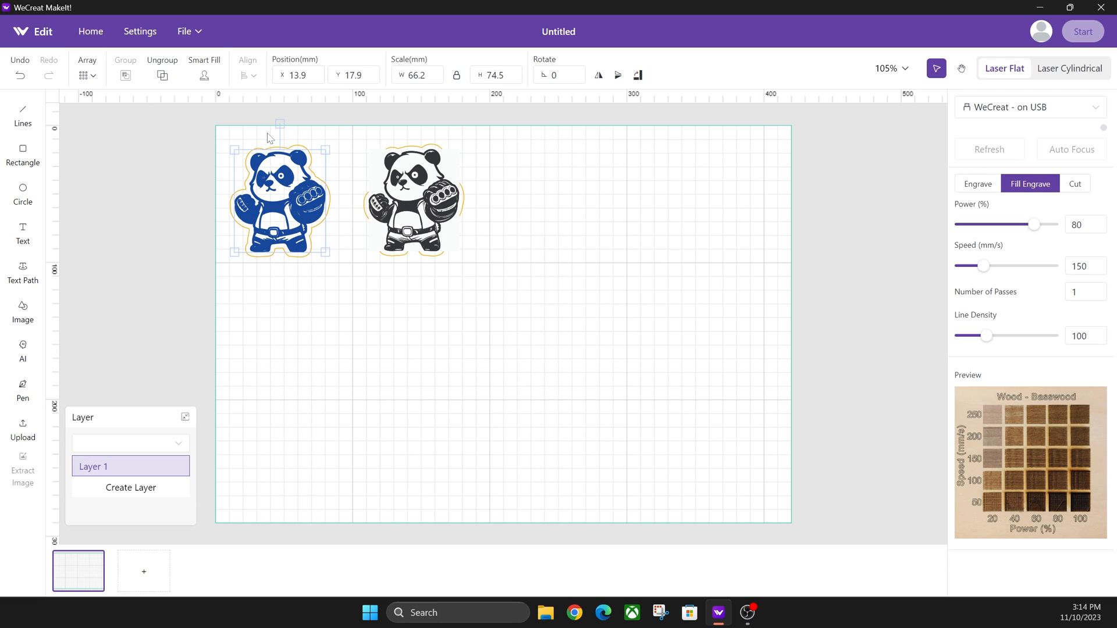
Make the blue panda's outer outline a red cut line, then deselect.
left_click(977, 183)
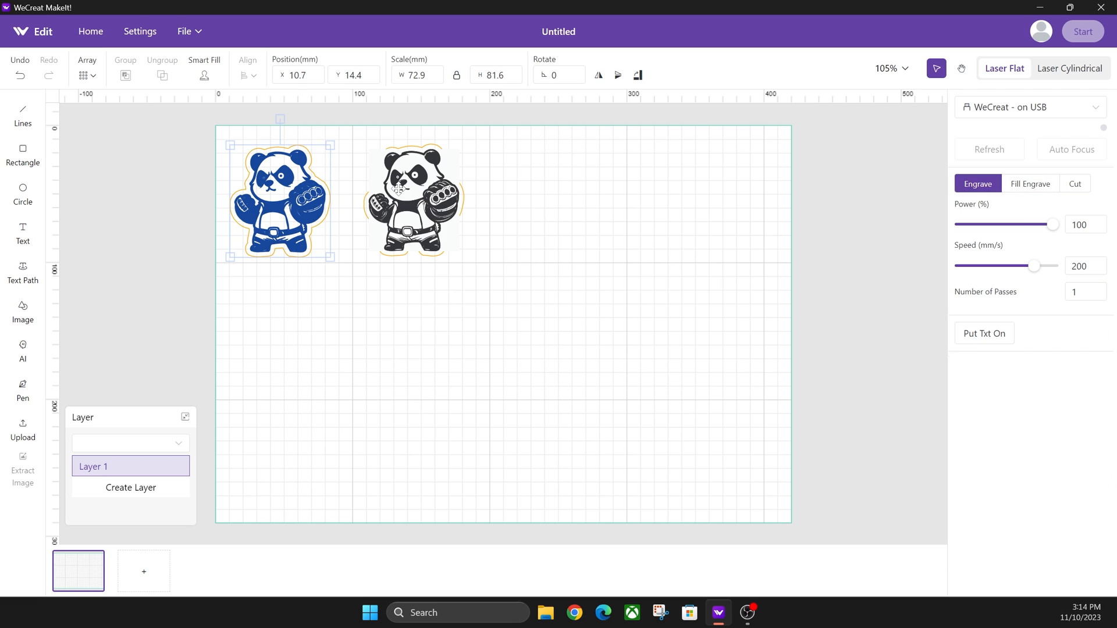
left_click(1074, 184)
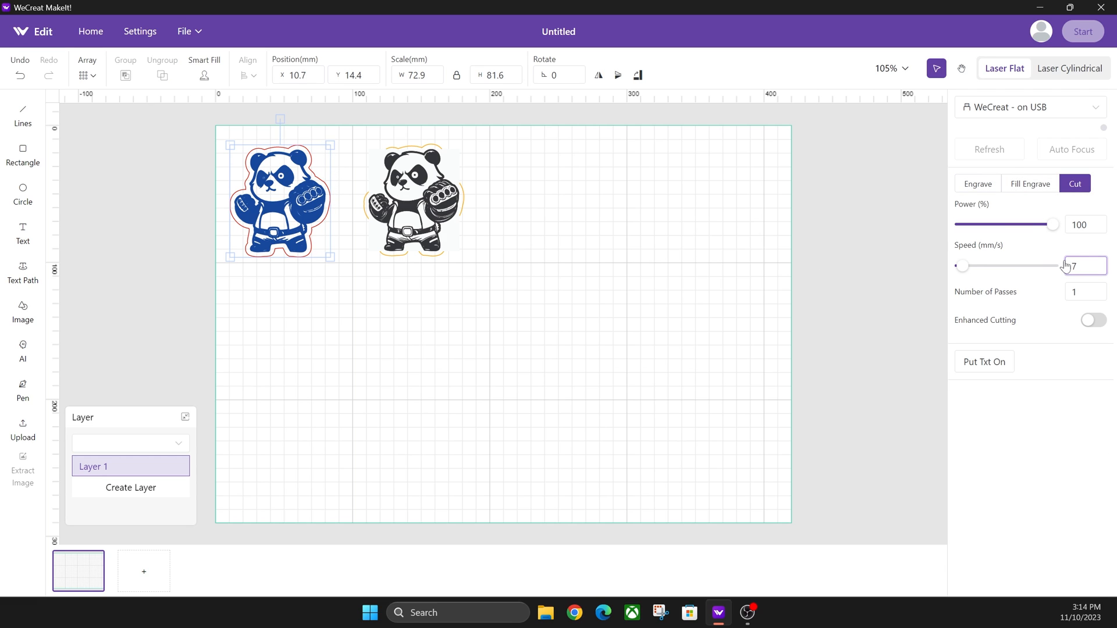
left_click(289, 272)
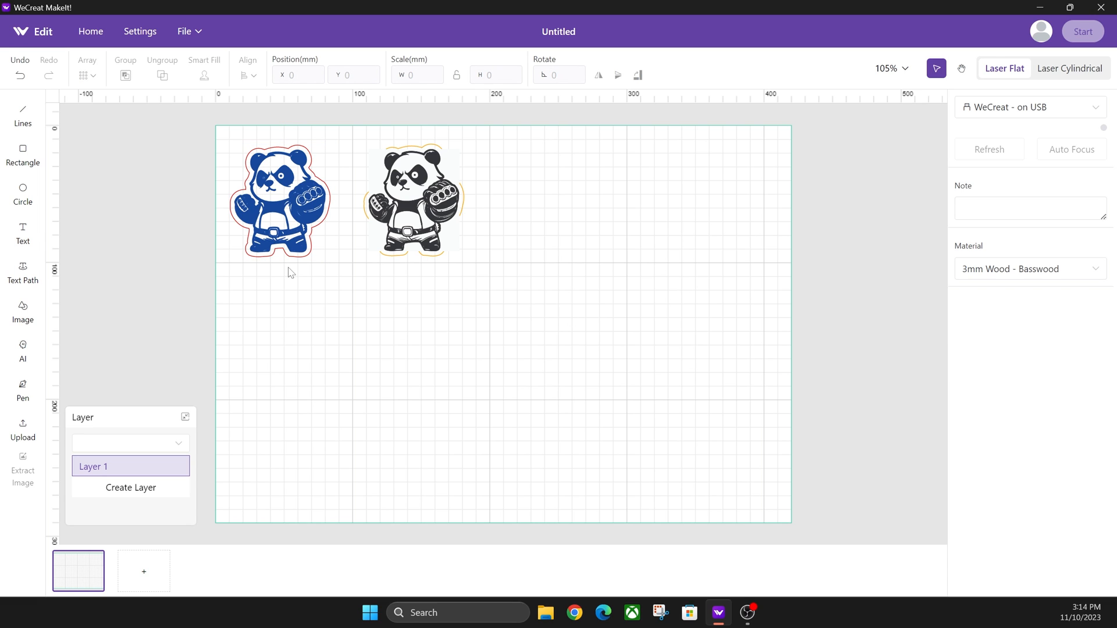
mouse_move(288, 208)
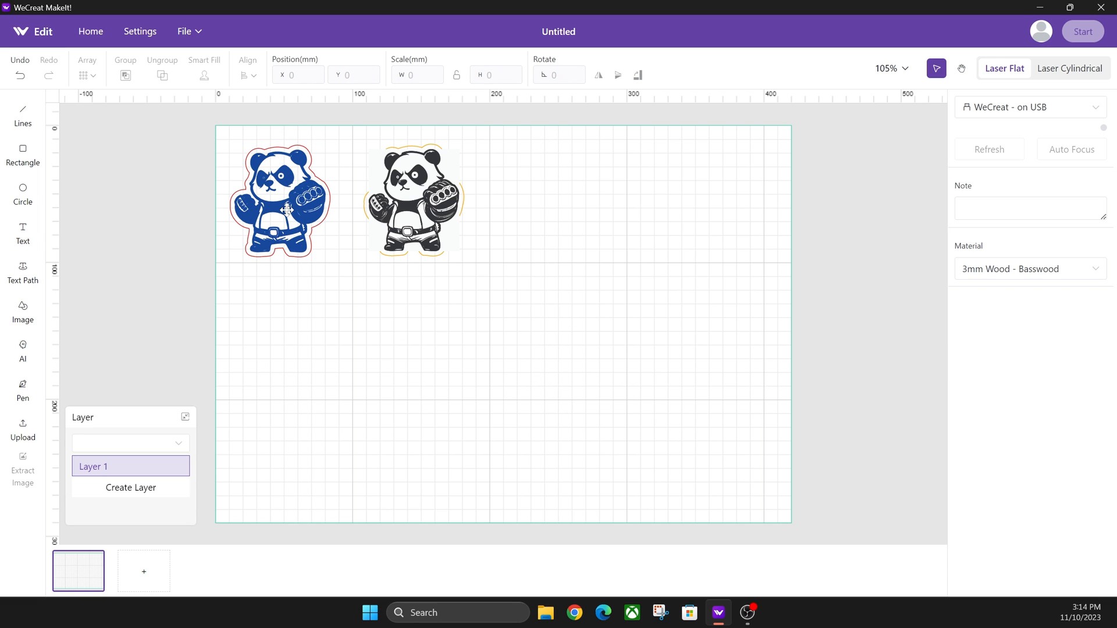
mouse_move(329, 176)
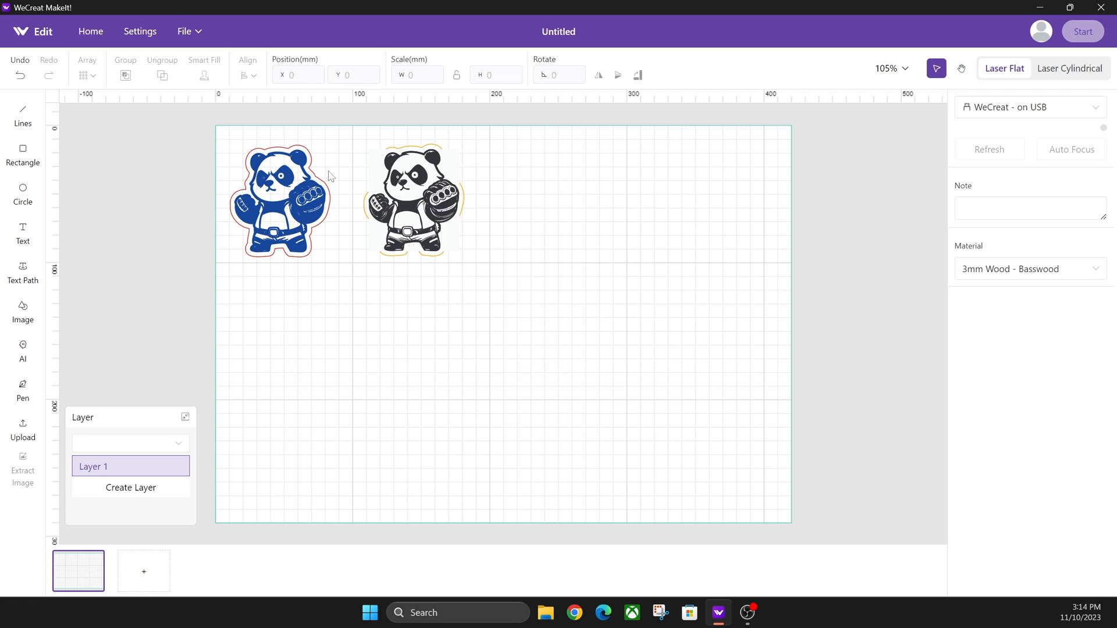
mouse_move(322, 173)
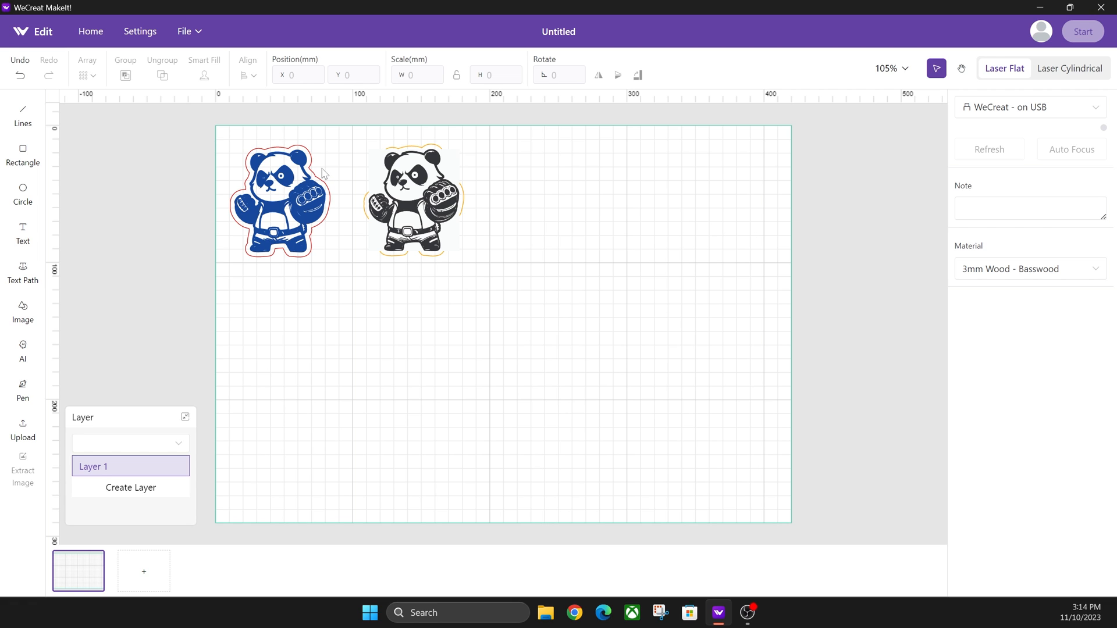
mouse_move(316, 164)
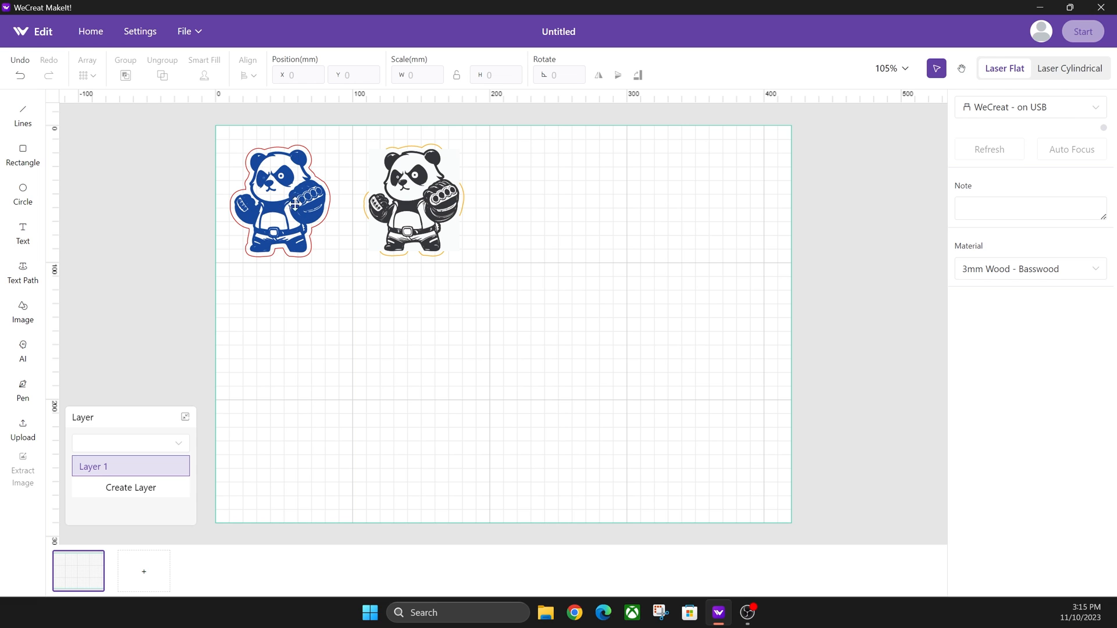
mouse_move(314, 184)
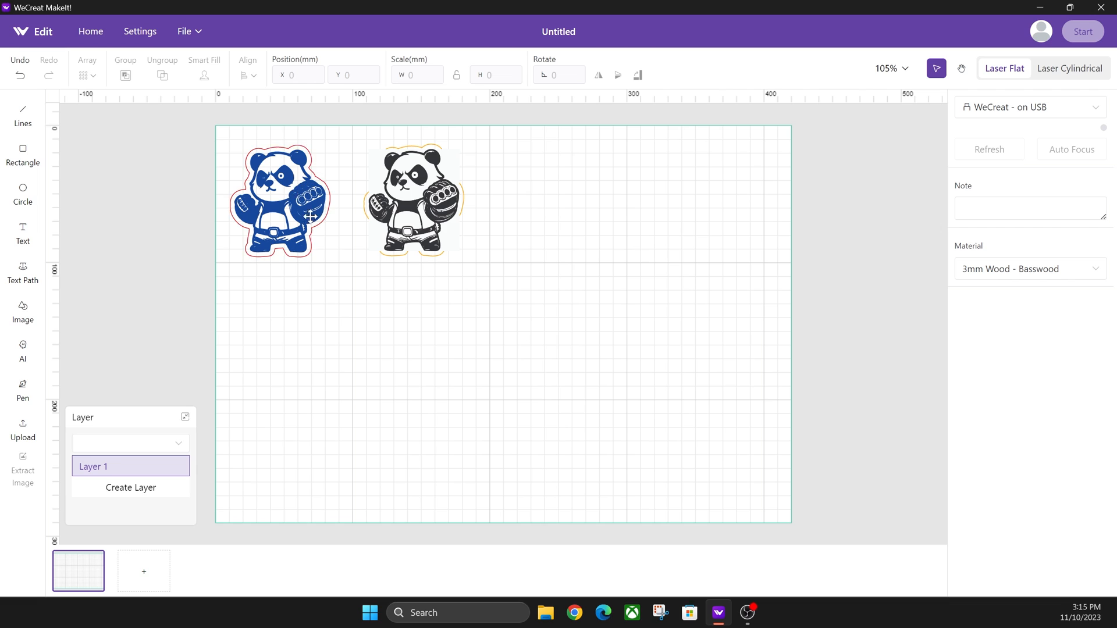
mouse_move(369, 245)
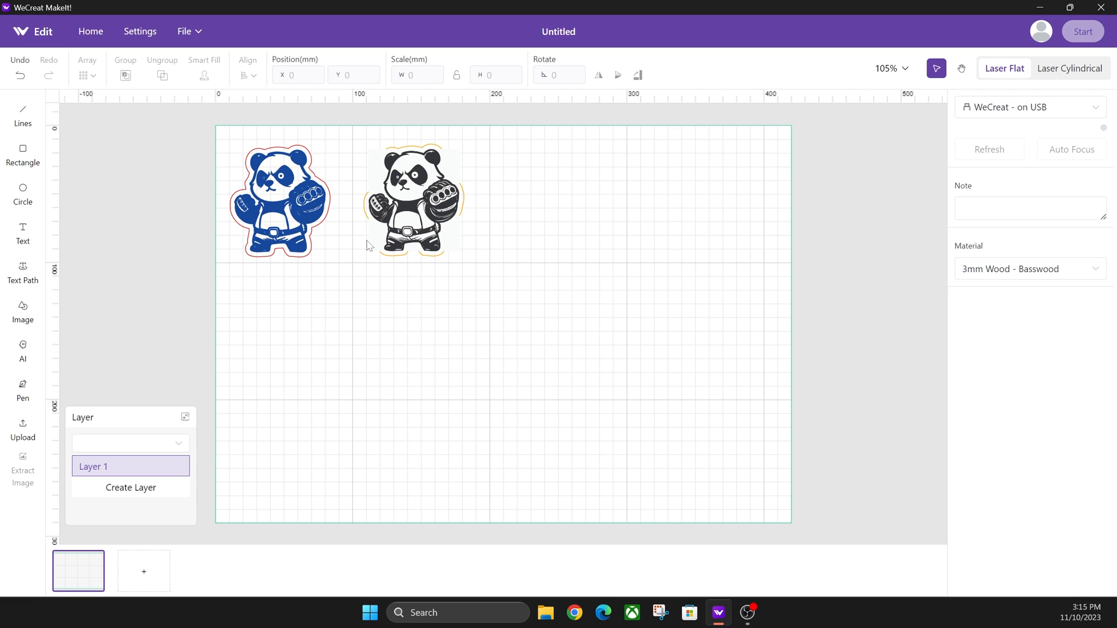
Select the raster panda, showing bitmap engrave at 100% power and 200 mm/s.
left_click(413, 200)
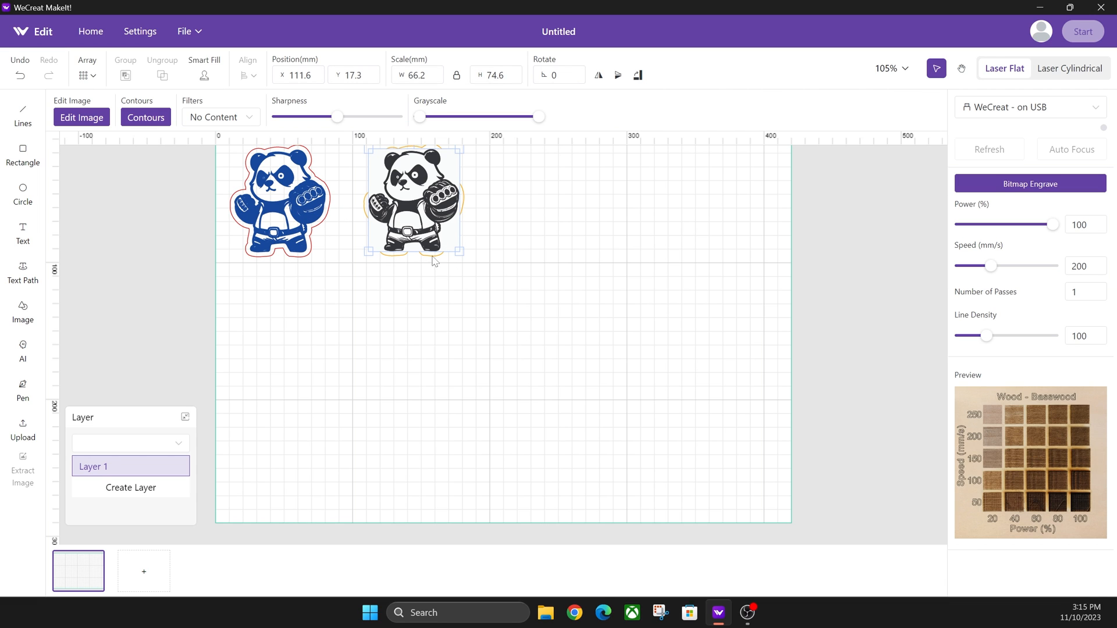
left_click(911, 68)
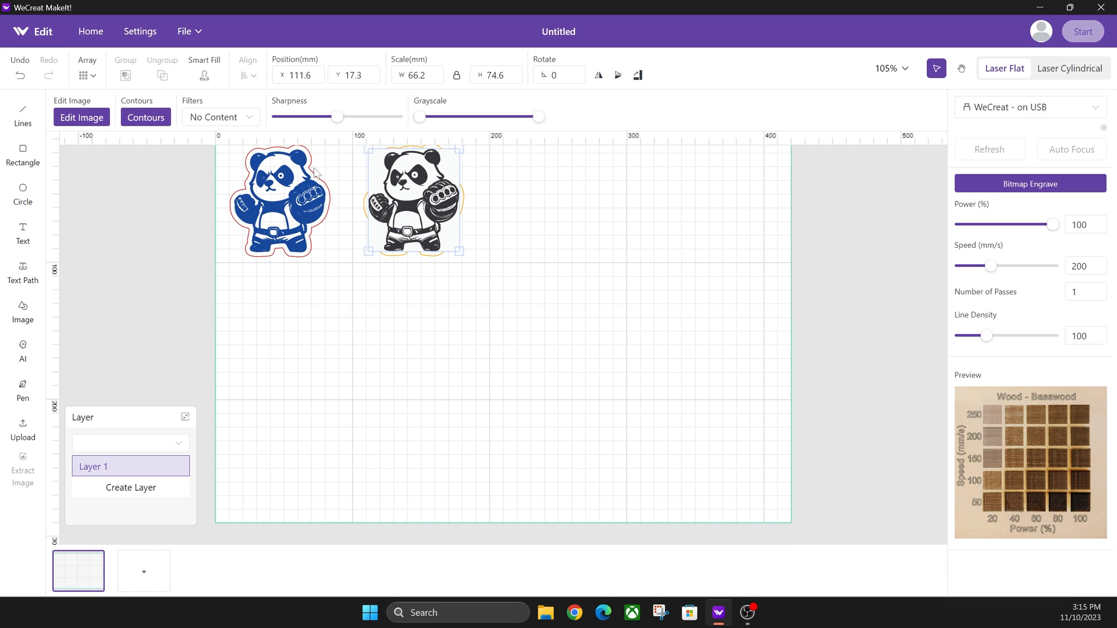
mouse_move(454, 224)
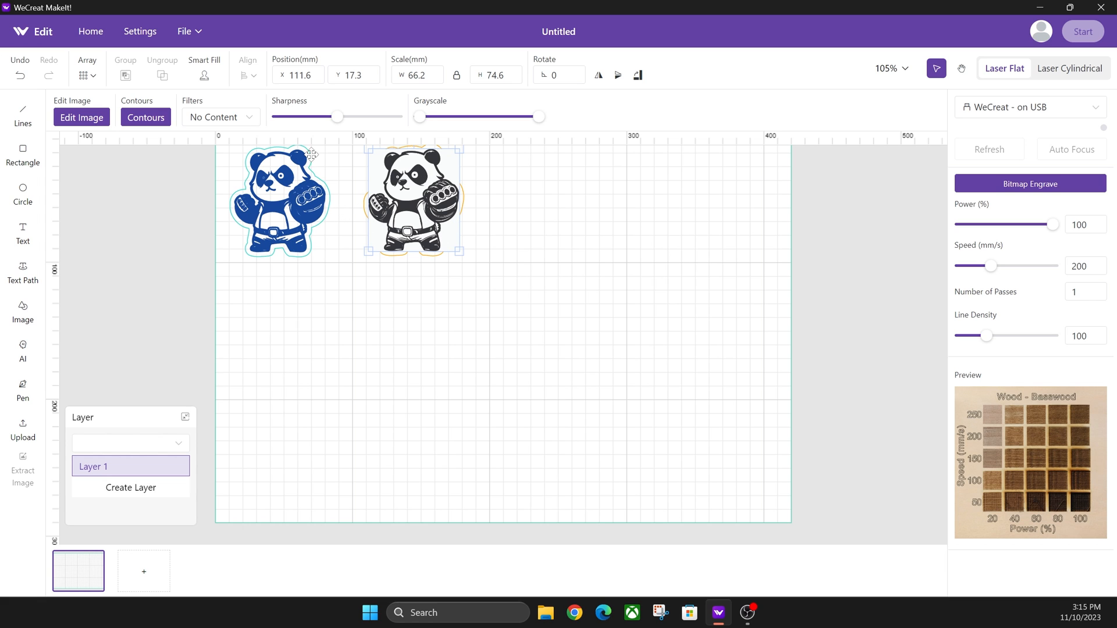
Remove the raster panda's white background with the magic-wand tool and confirm.
left_click(81, 117)
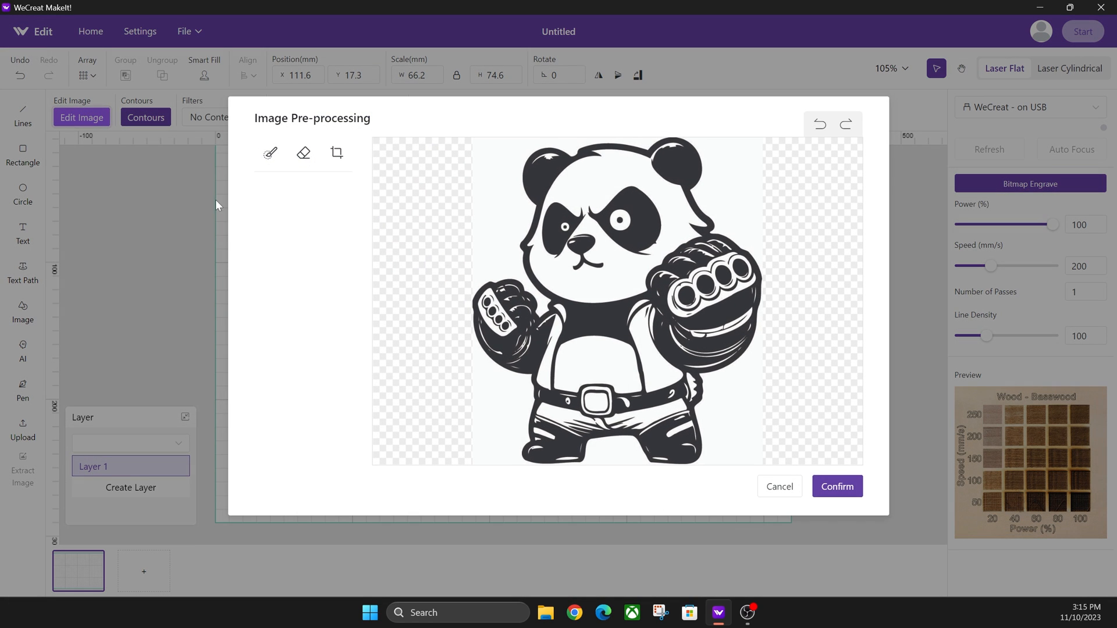
left_click(270, 152)
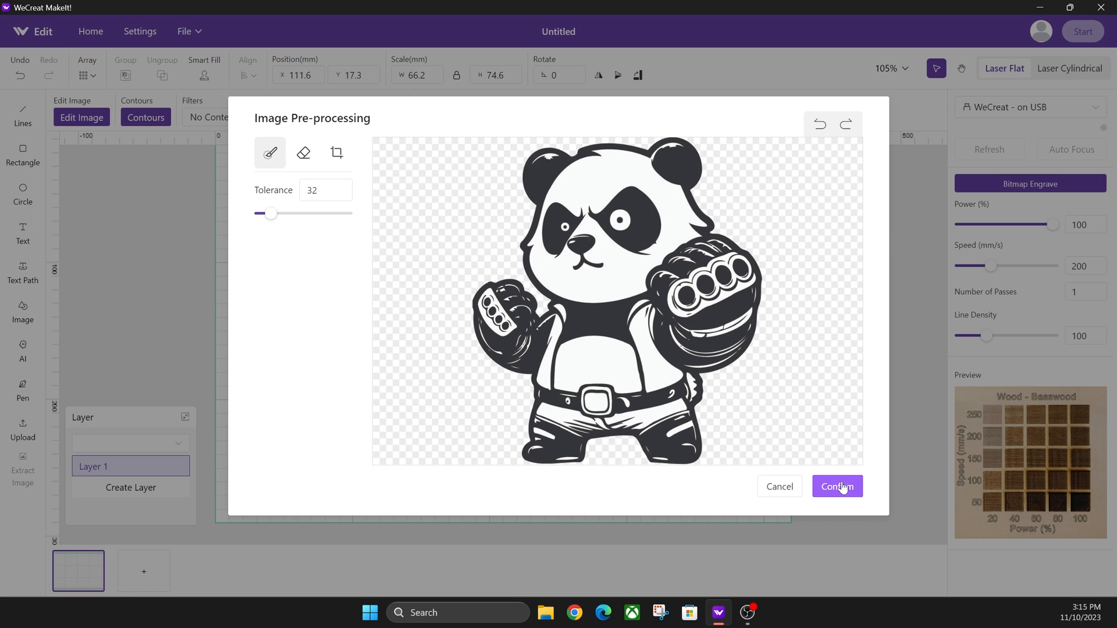
left_click(836, 486)
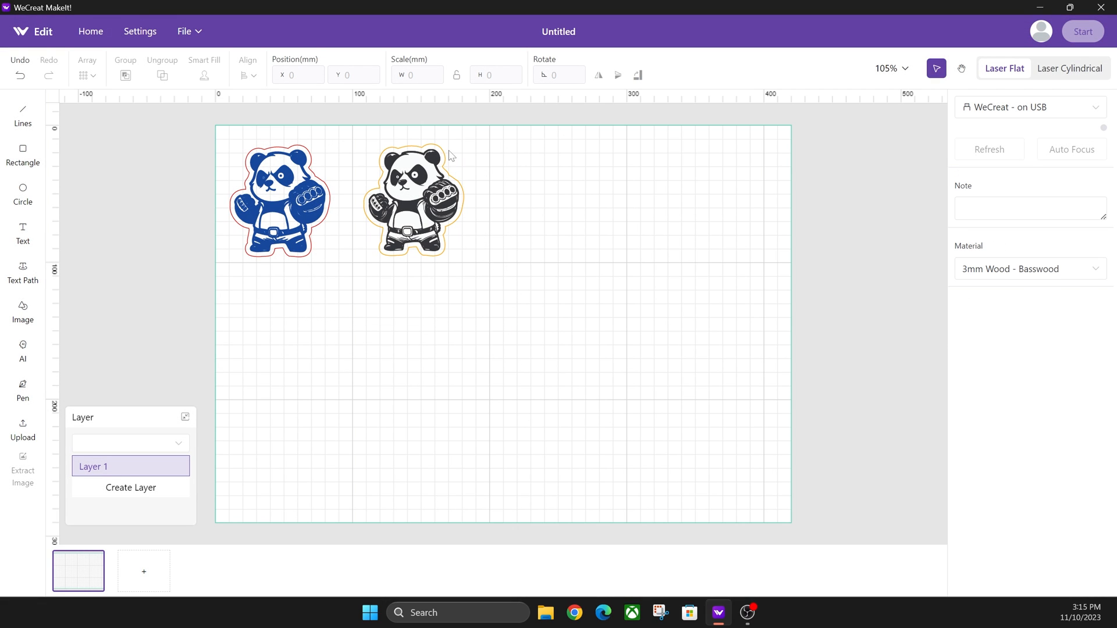
Select the yellow contour around the raster panda to show its settings.
left_click(413, 199)
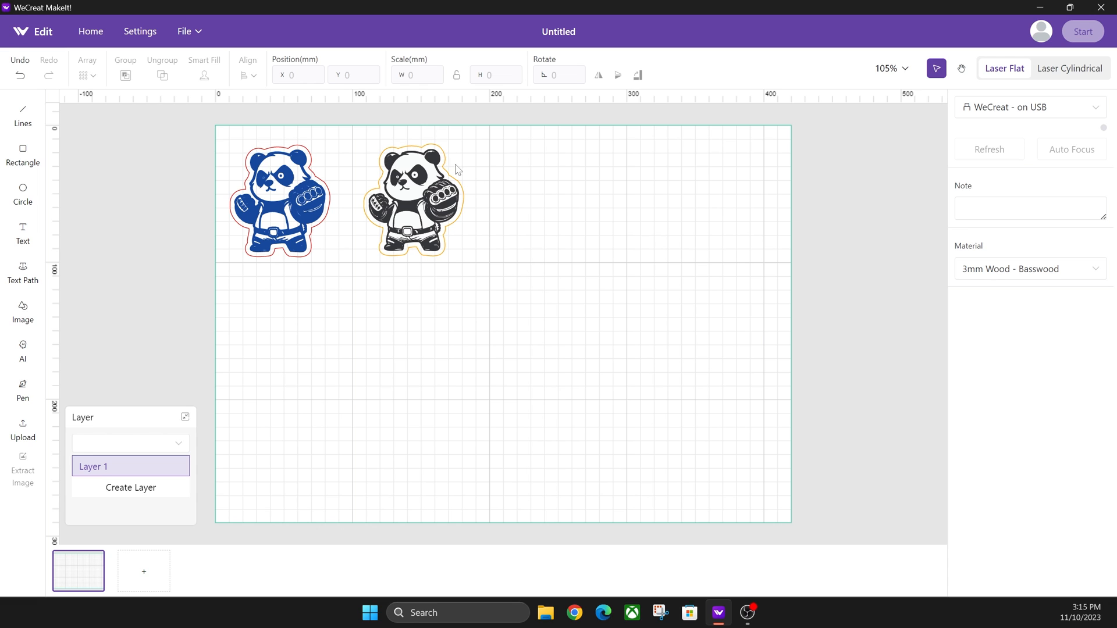
mouse_move(426, 234)
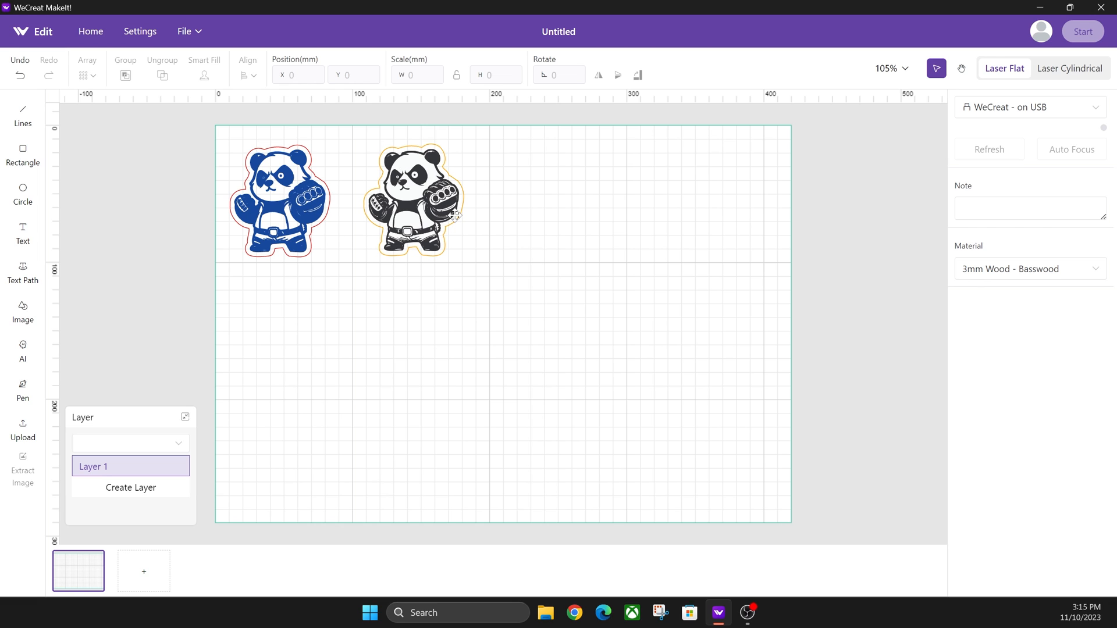
left_click(413, 200)
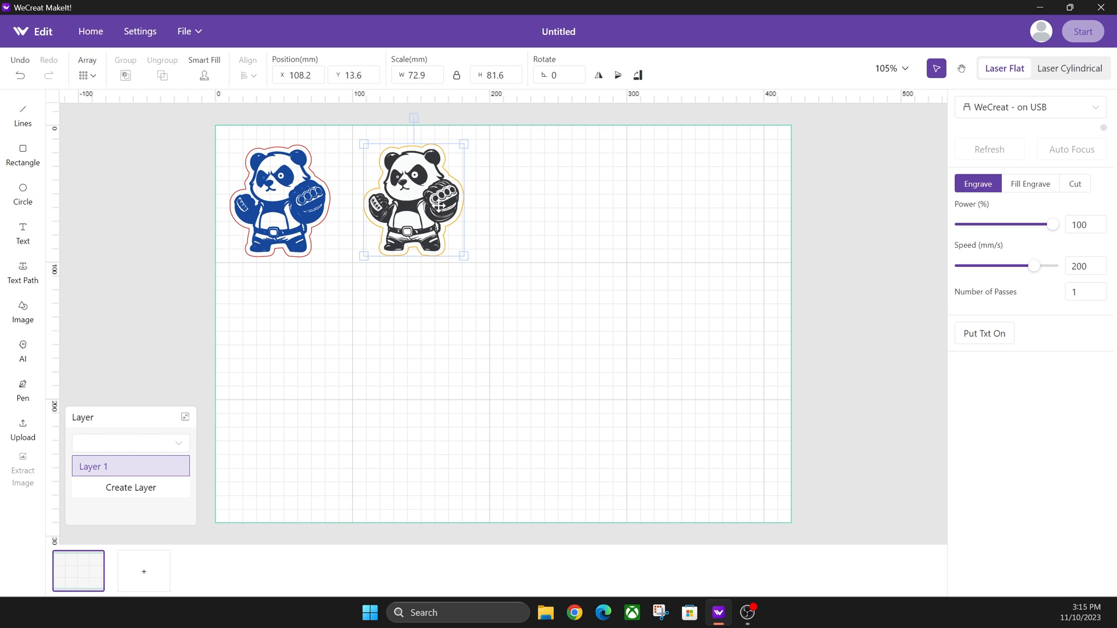
left_click(140, 31)
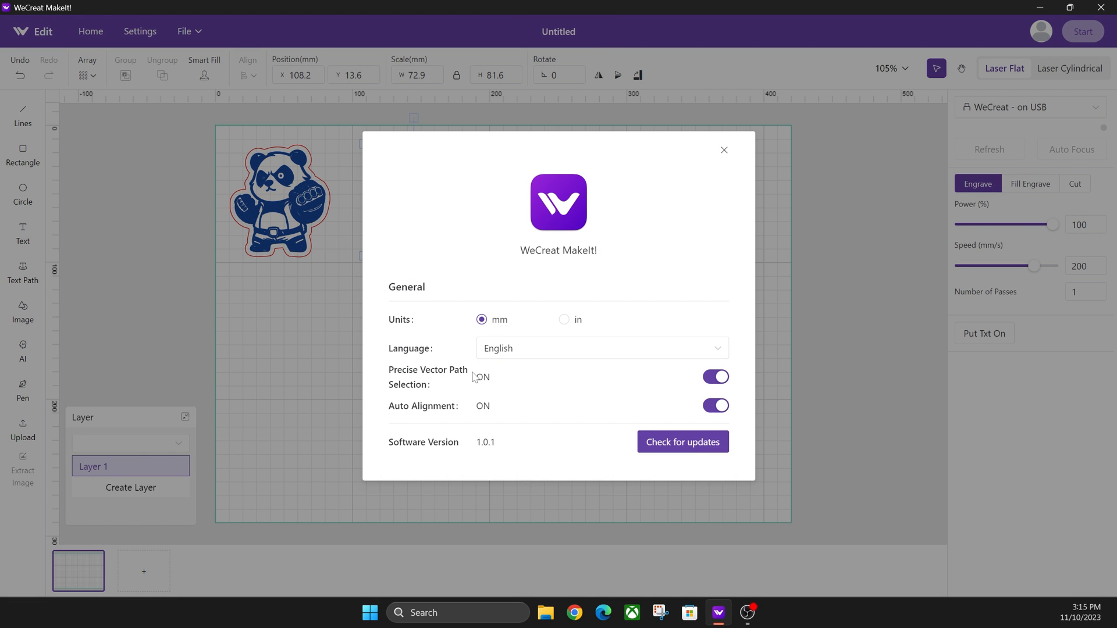
mouse_move(677, 371)
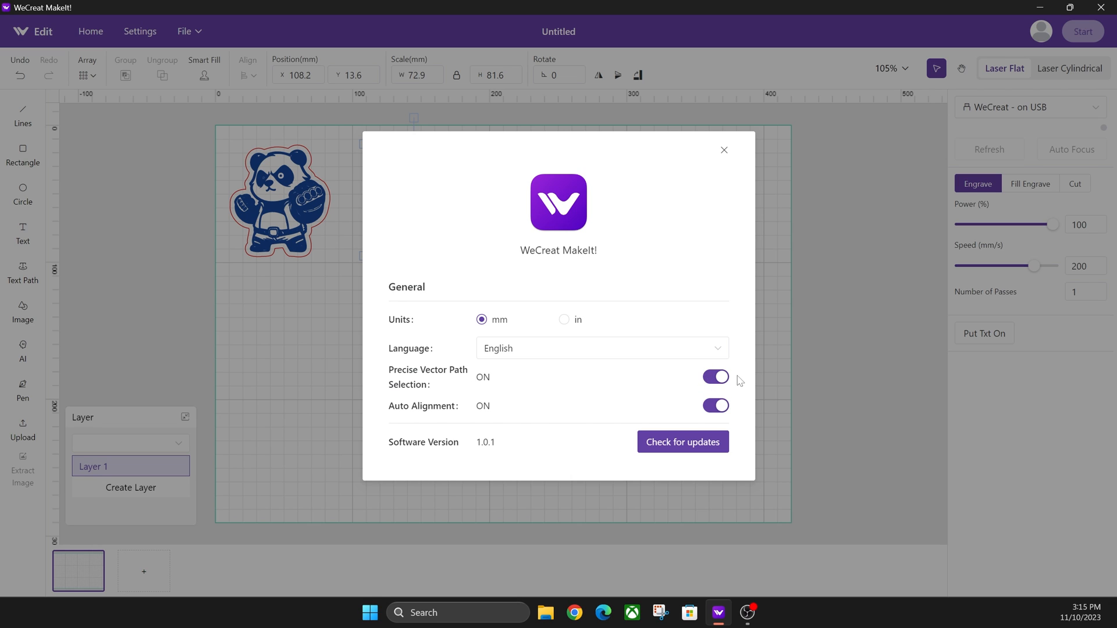
mouse_move(721, 162)
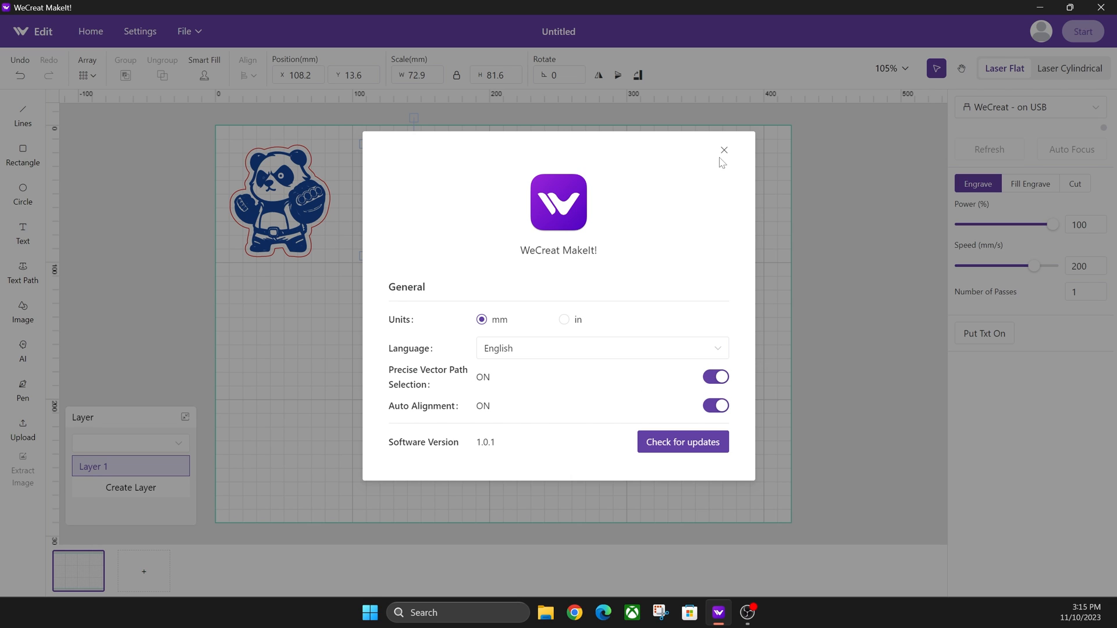
left_click(723, 149)
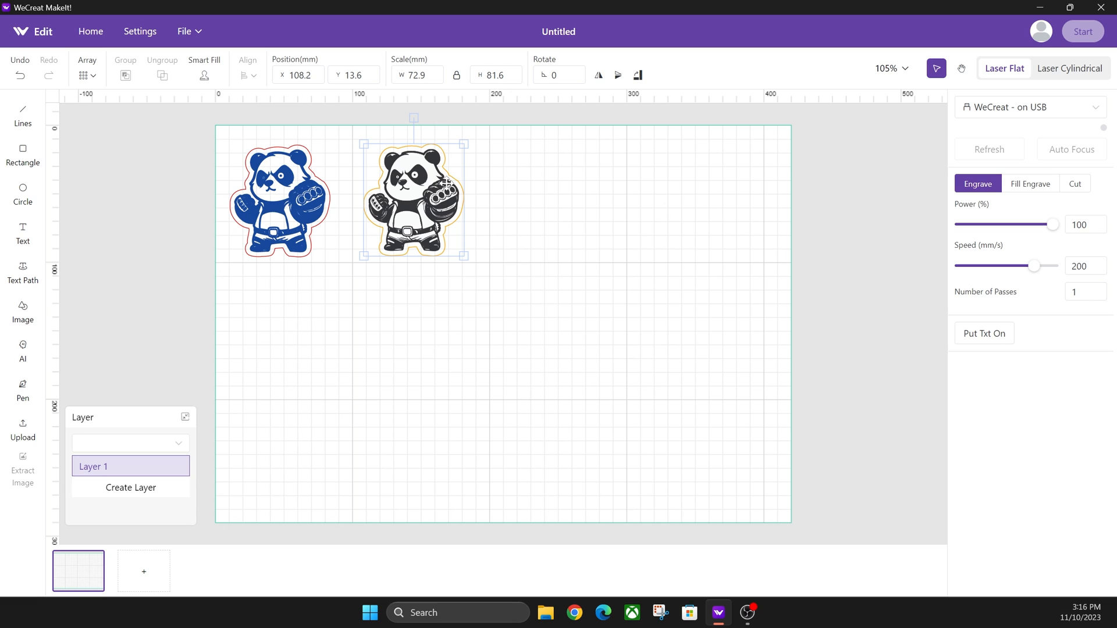
left_click(530, 210)
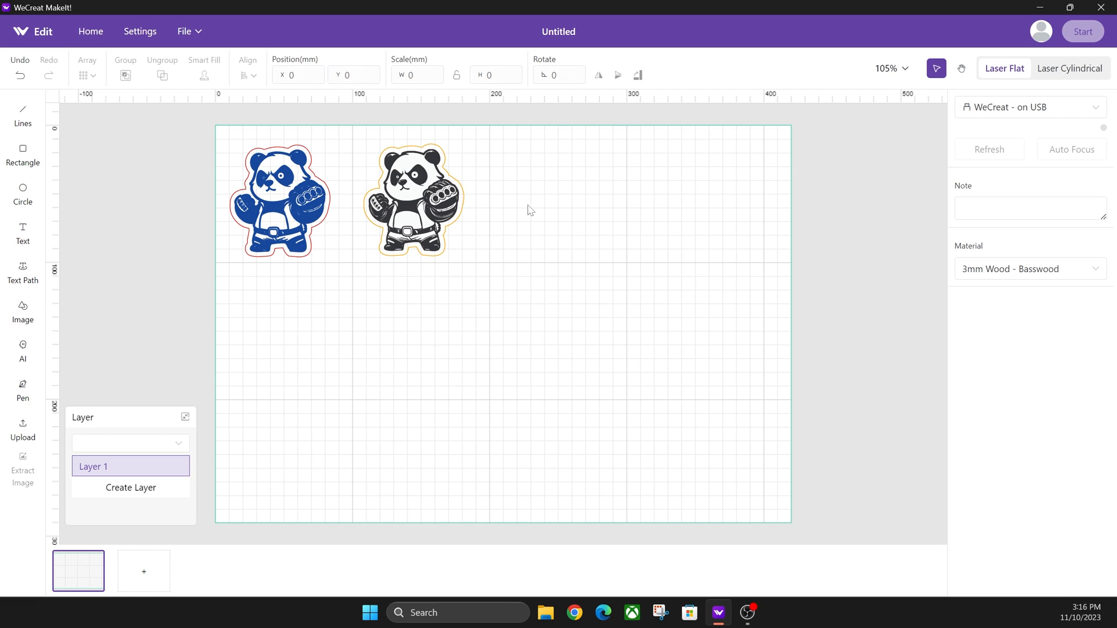
mouse_move(499, 207)
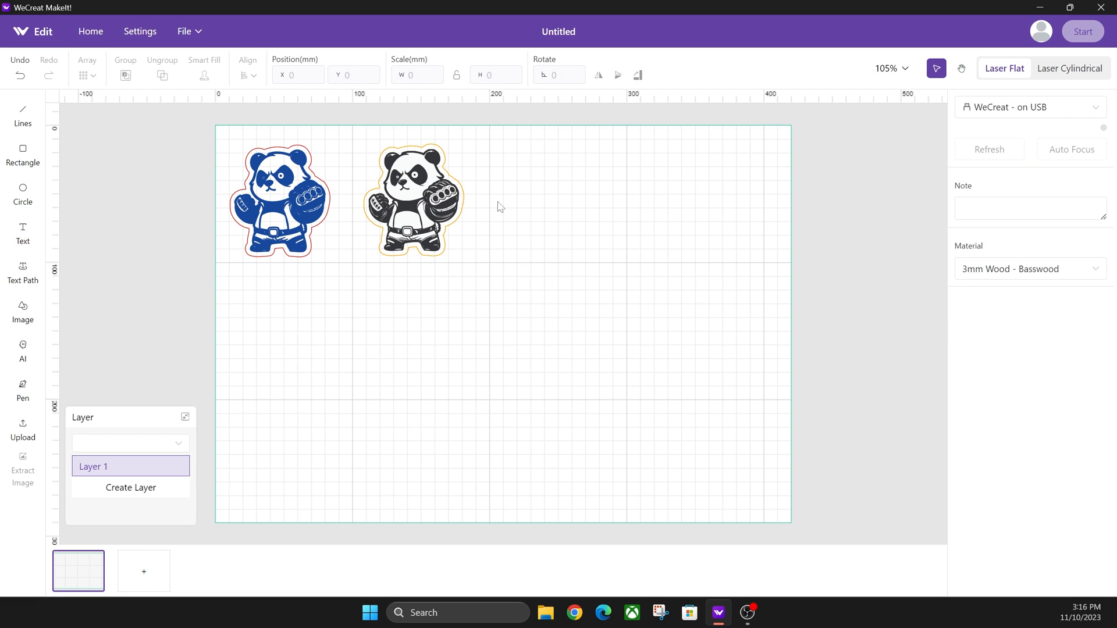
mouse_move(499, 225)
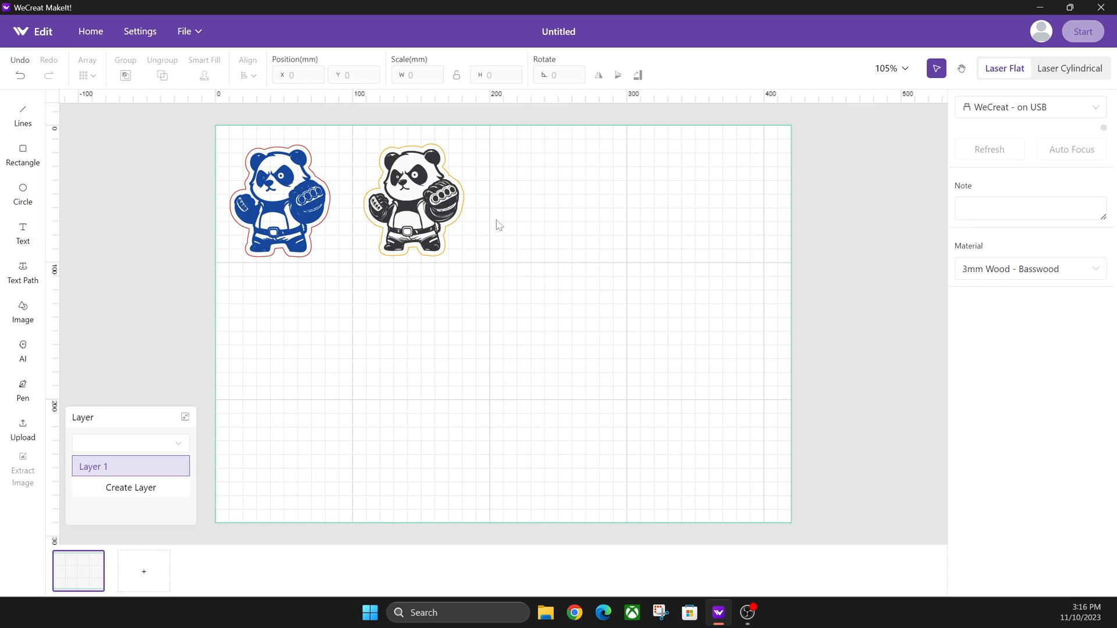
mouse_move(320, 262)
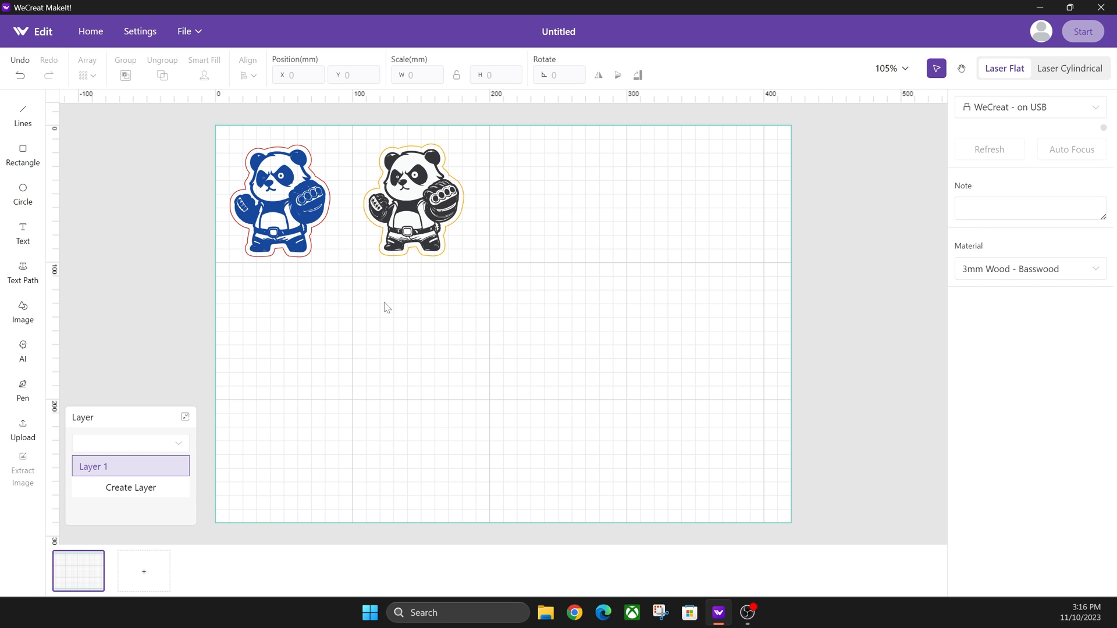
mouse_move(385, 295)
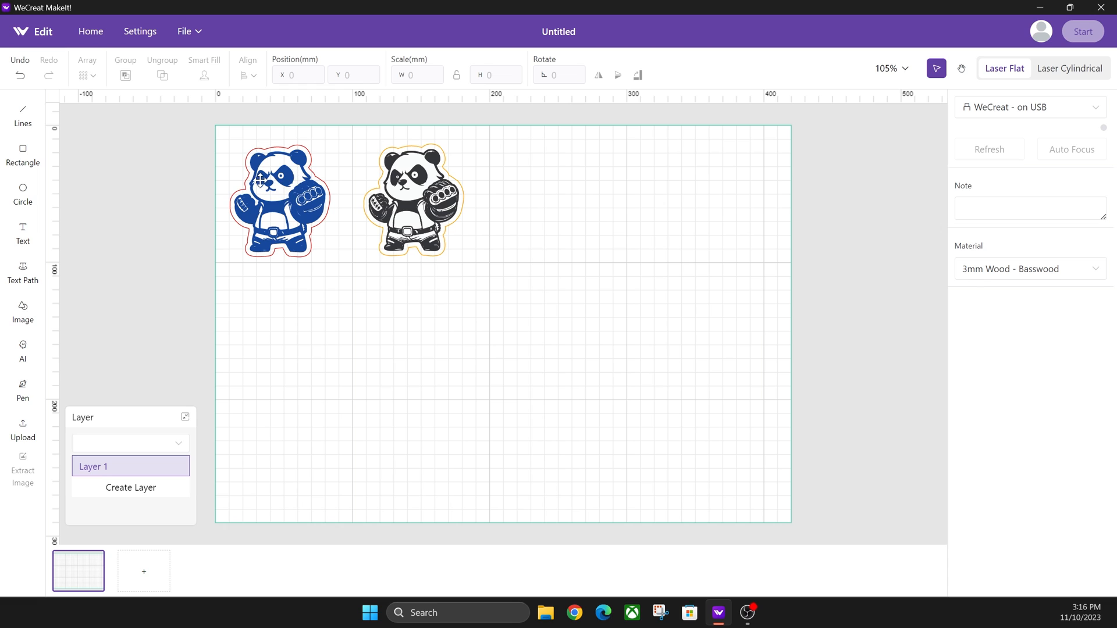
mouse_move(238, 210)
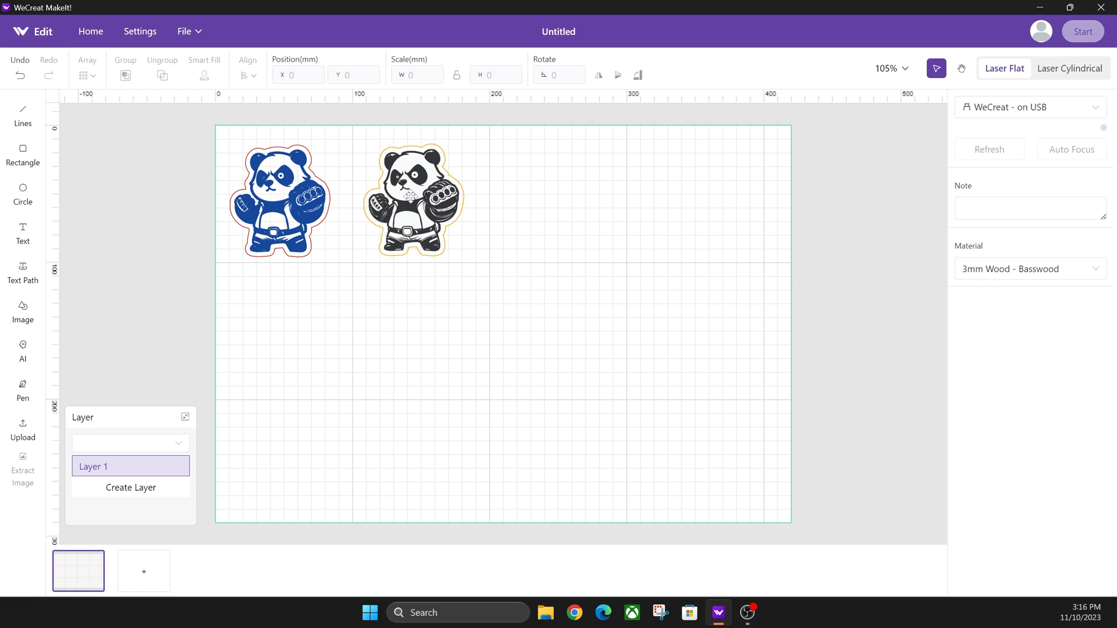
mouse_move(475, 283)
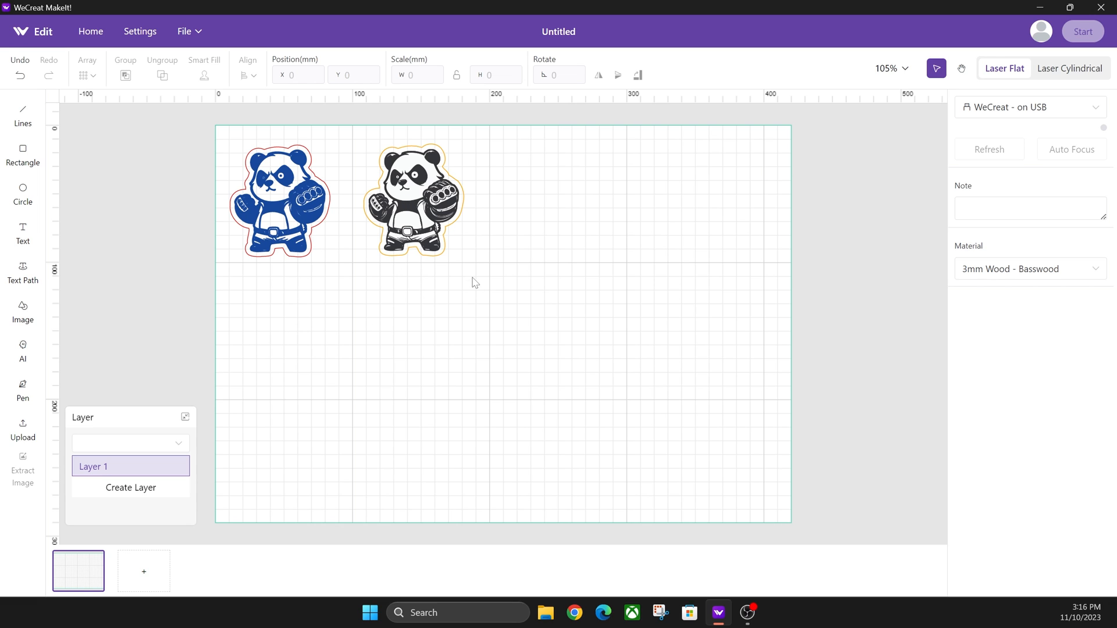
left_click(413, 202)
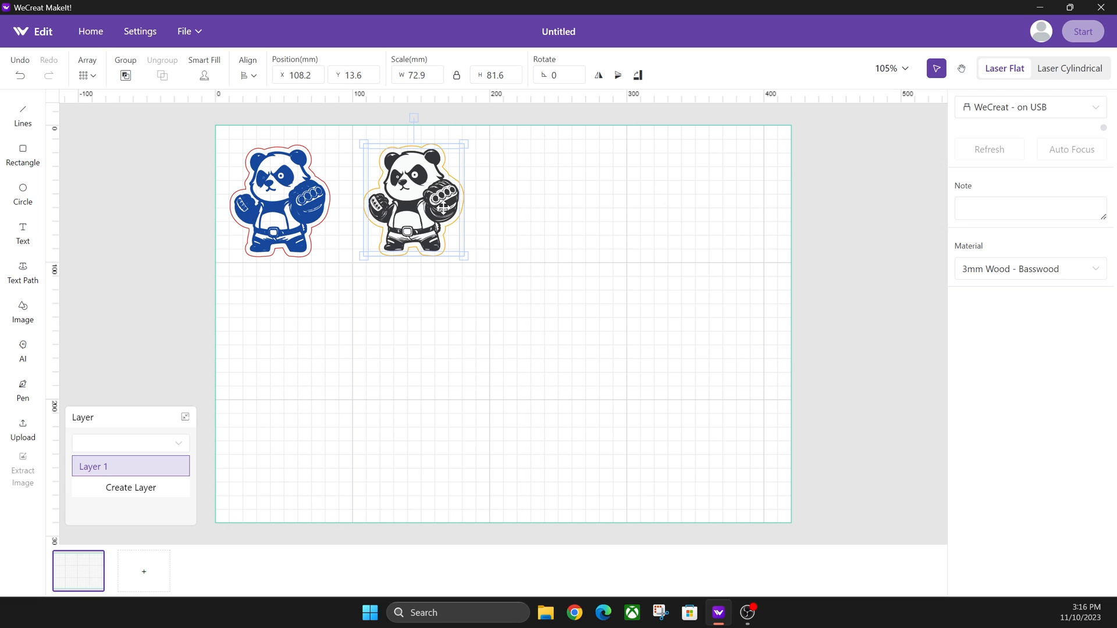
mouse_move(495, 171)
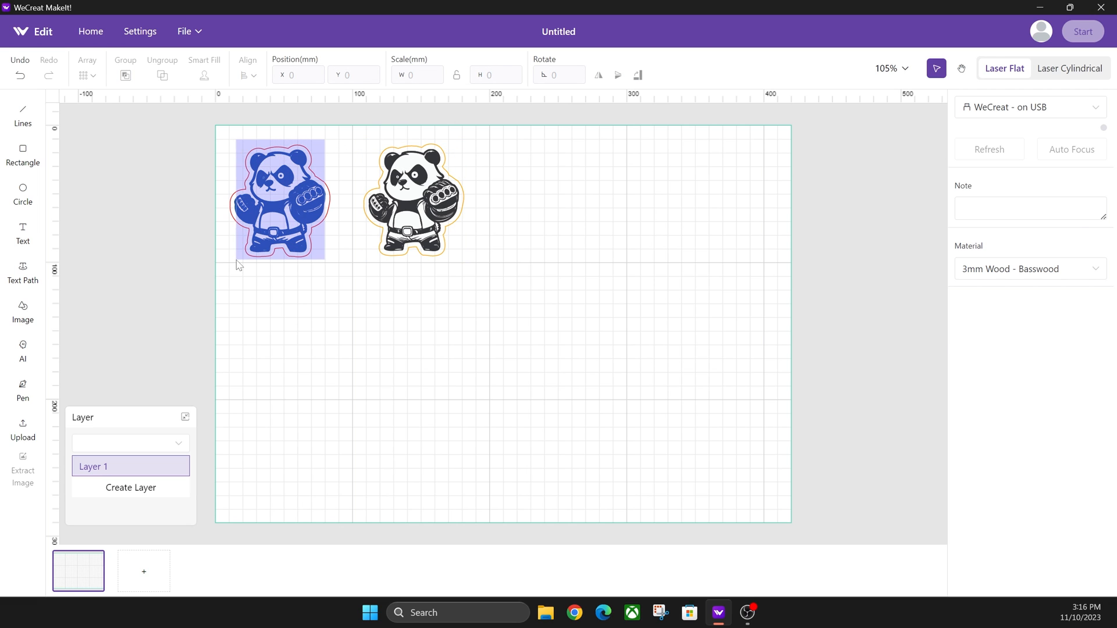
left_click(279, 200)
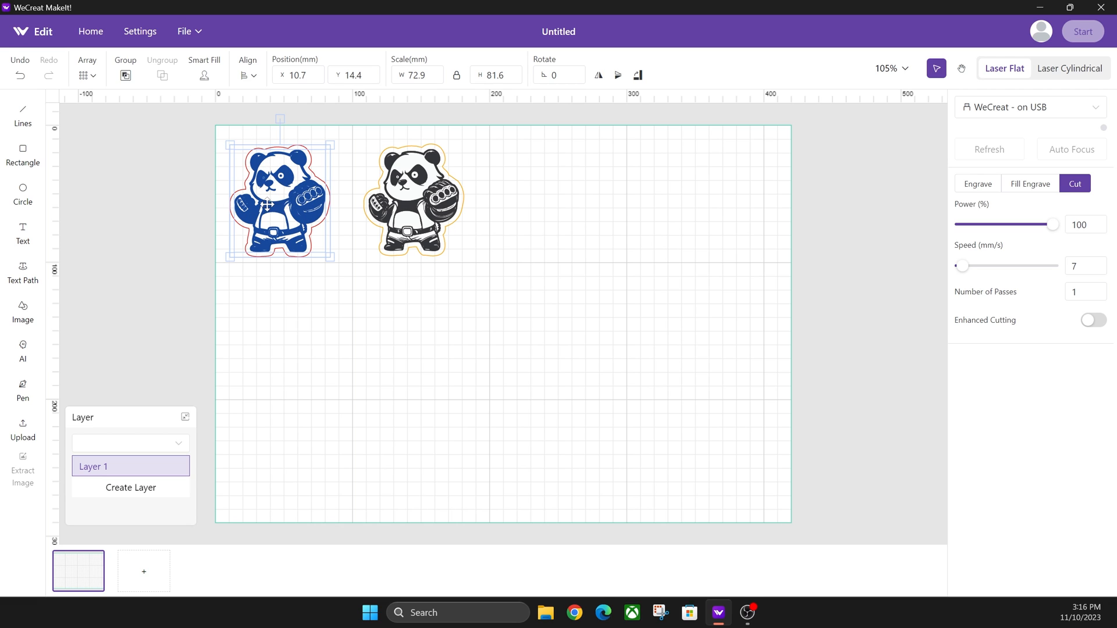
mouse_move(284, 175)
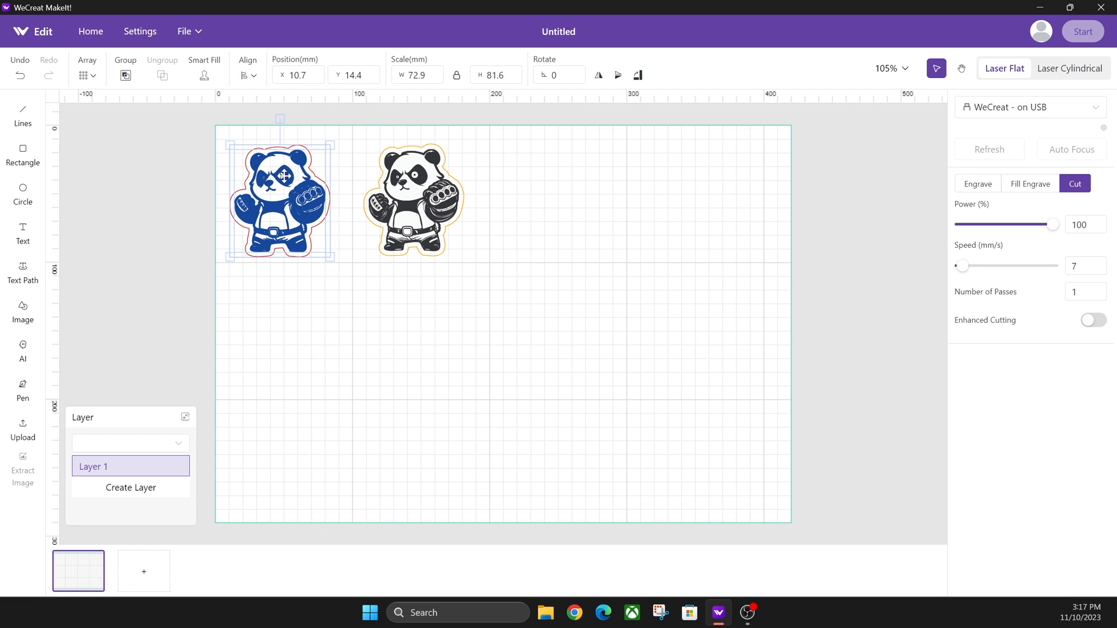
mouse_move(254, 158)
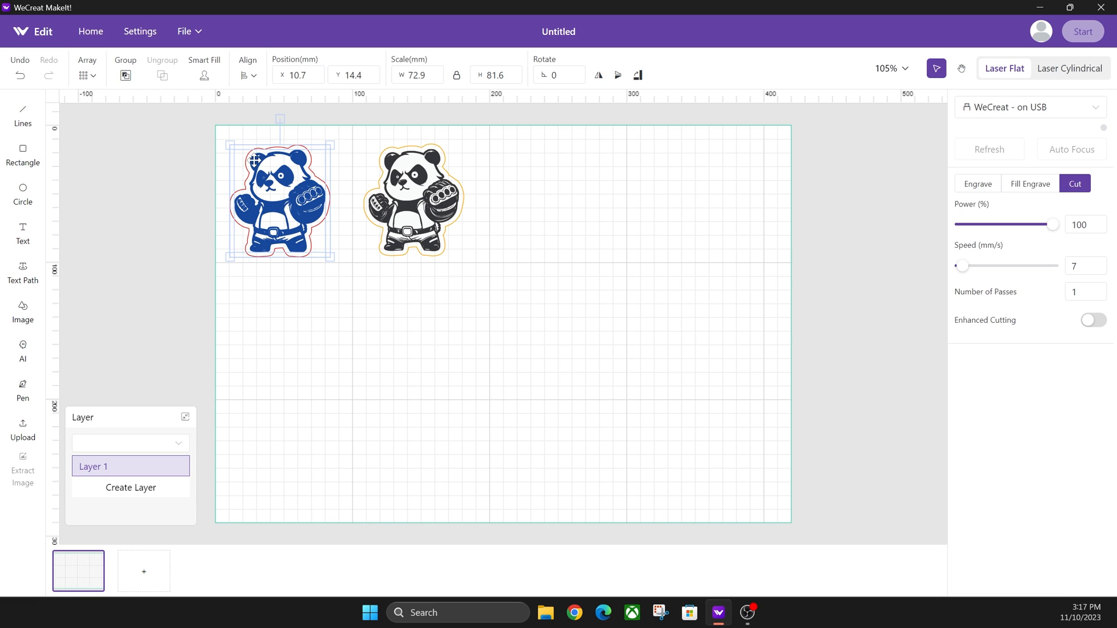
mouse_move(236, 158)
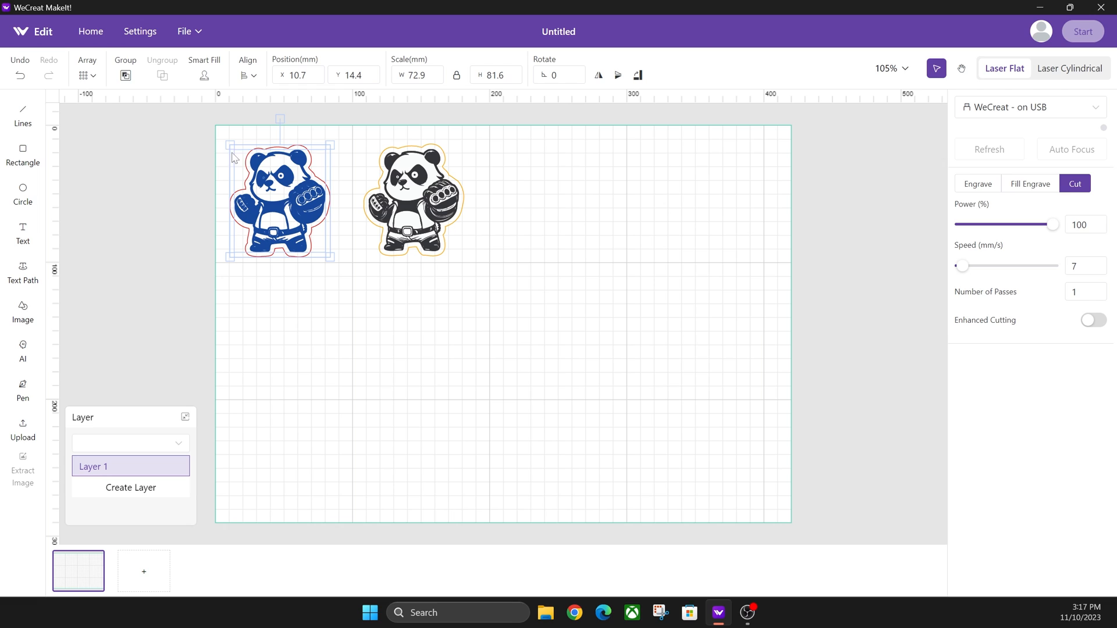
mouse_move(288, 209)
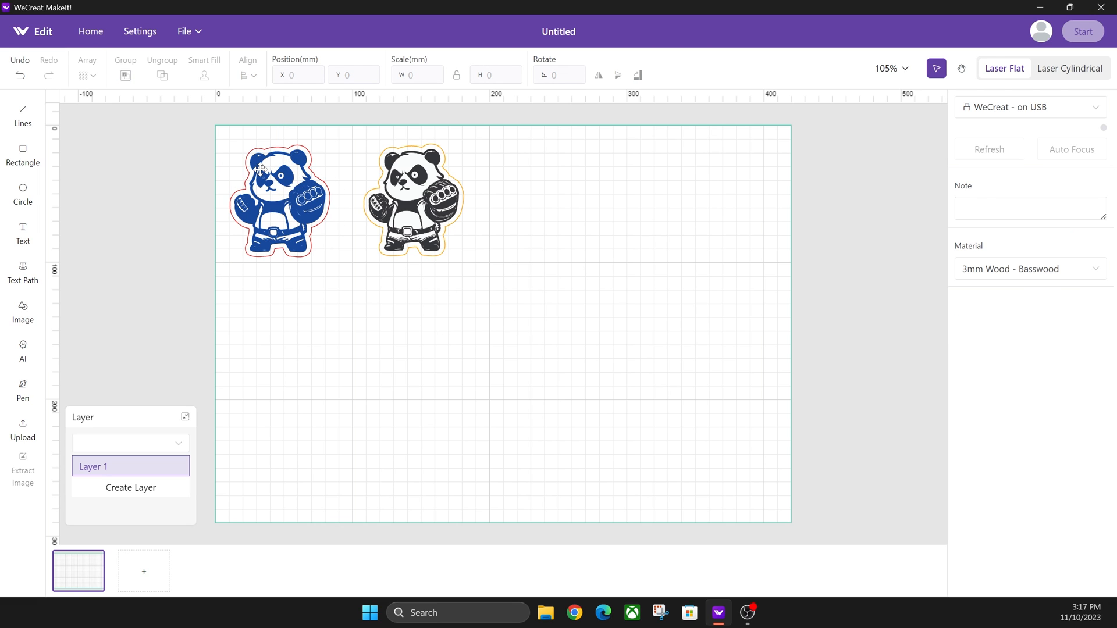
left_click(279, 201)
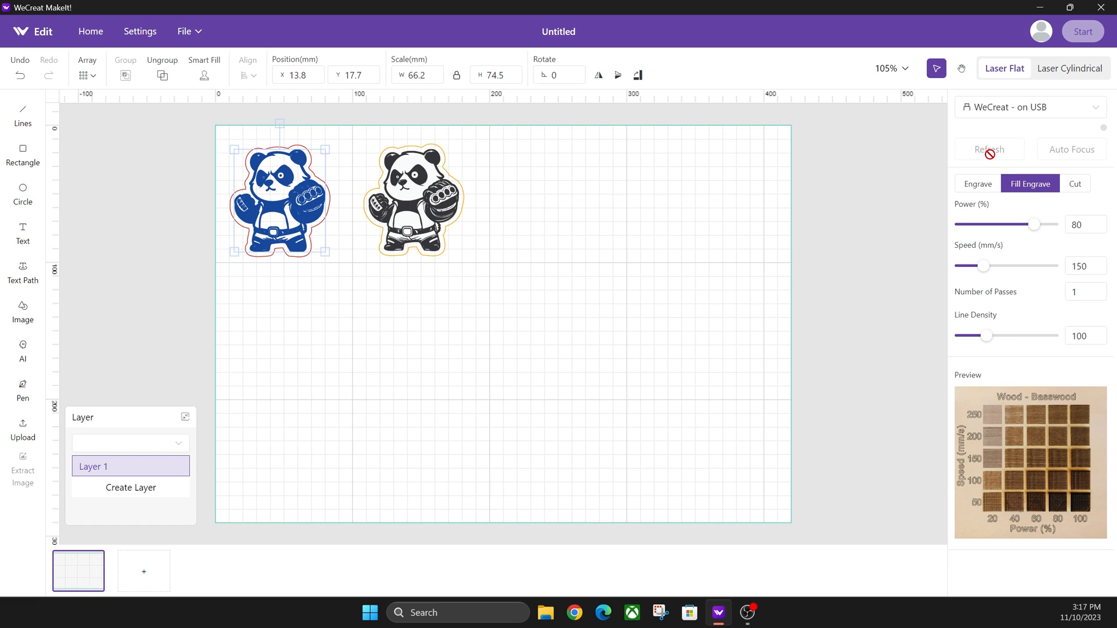
left_click(977, 184)
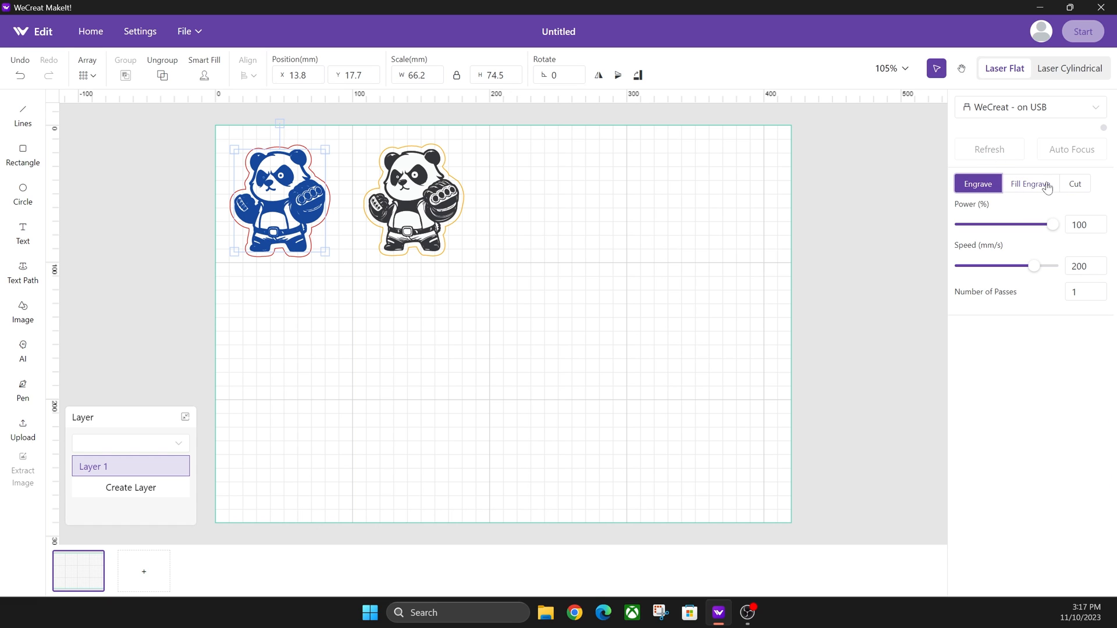
left_click(1029, 184)
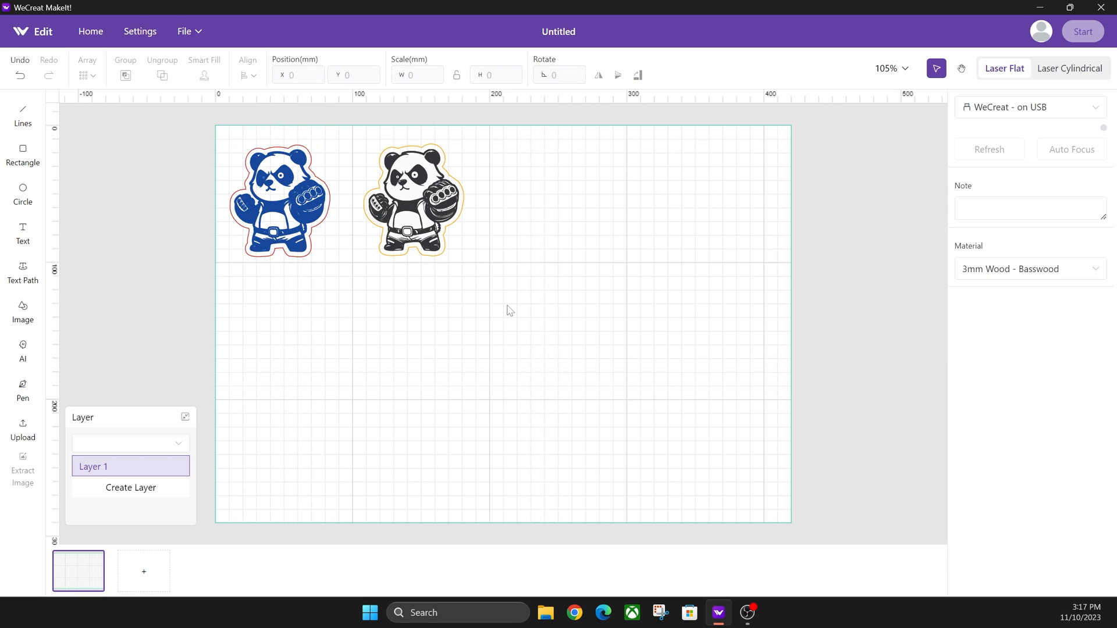
left_click(410, 200)
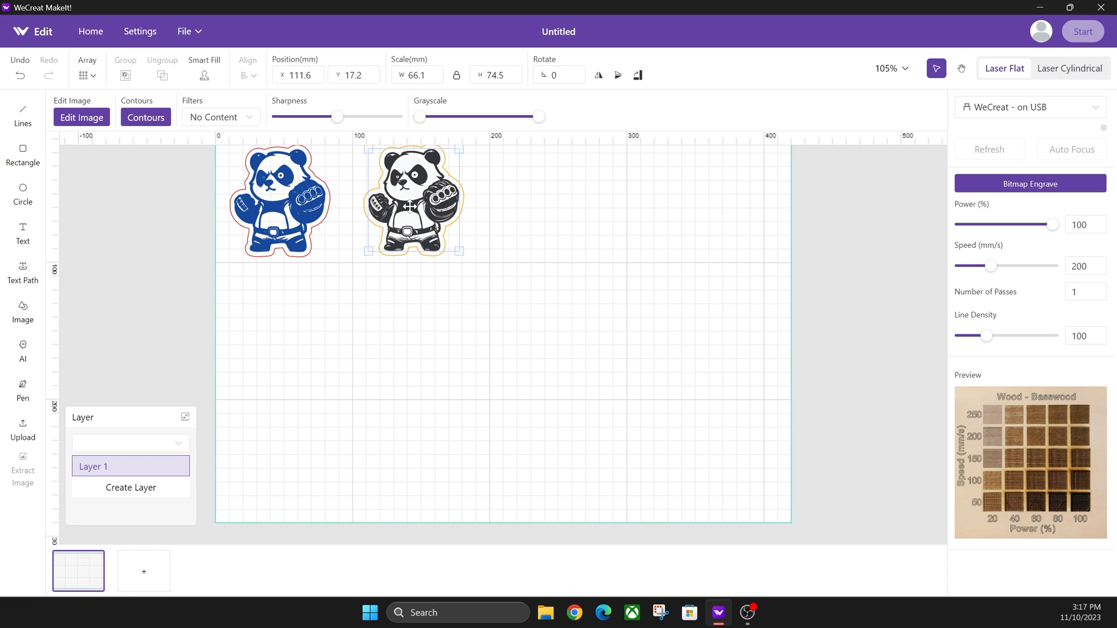
mouse_move(462, 328)
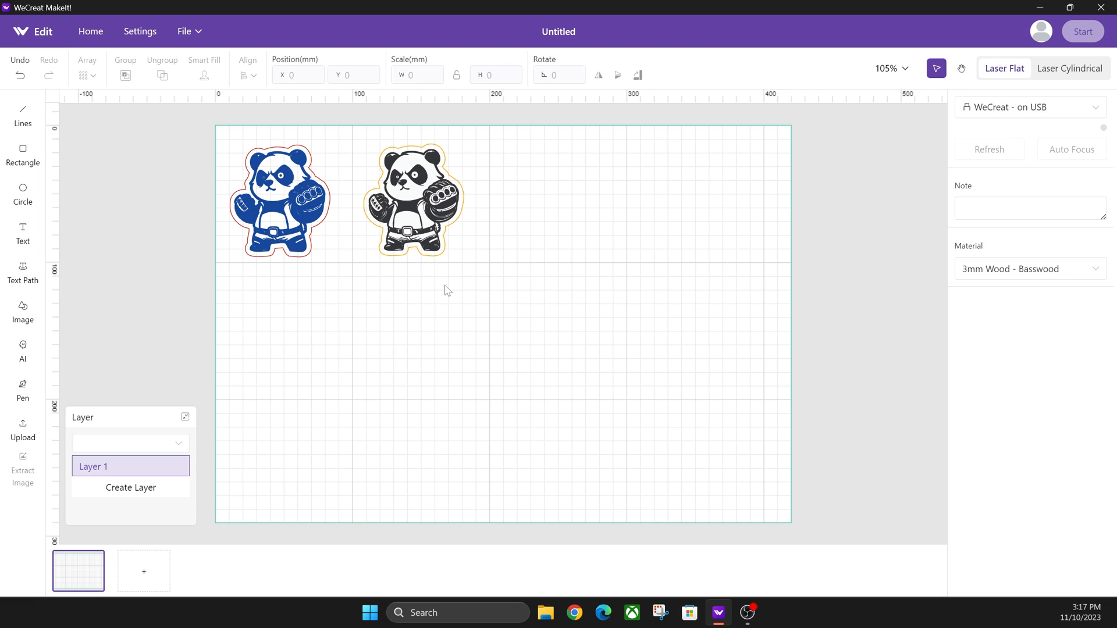
mouse_move(403, 288)
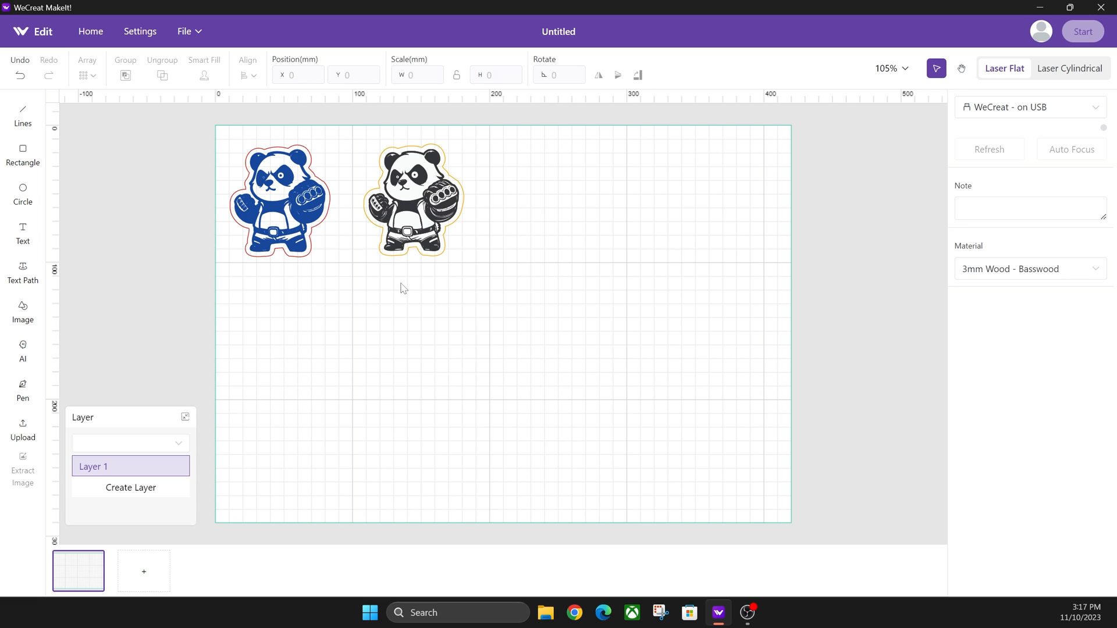
mouse_move(489, 285)
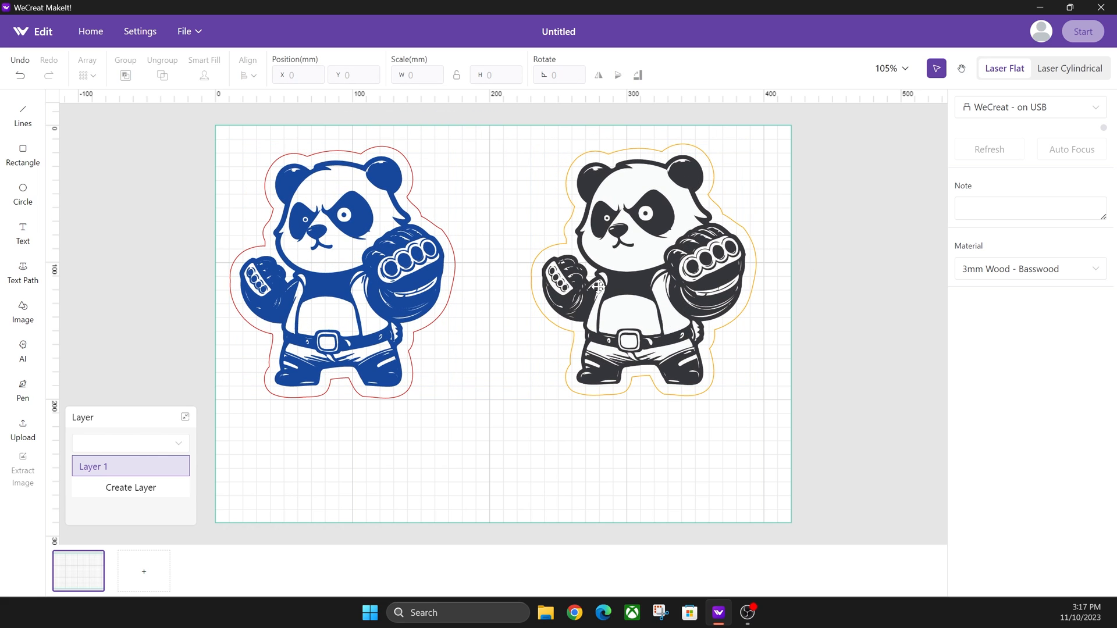
mouse_move(710, 339)
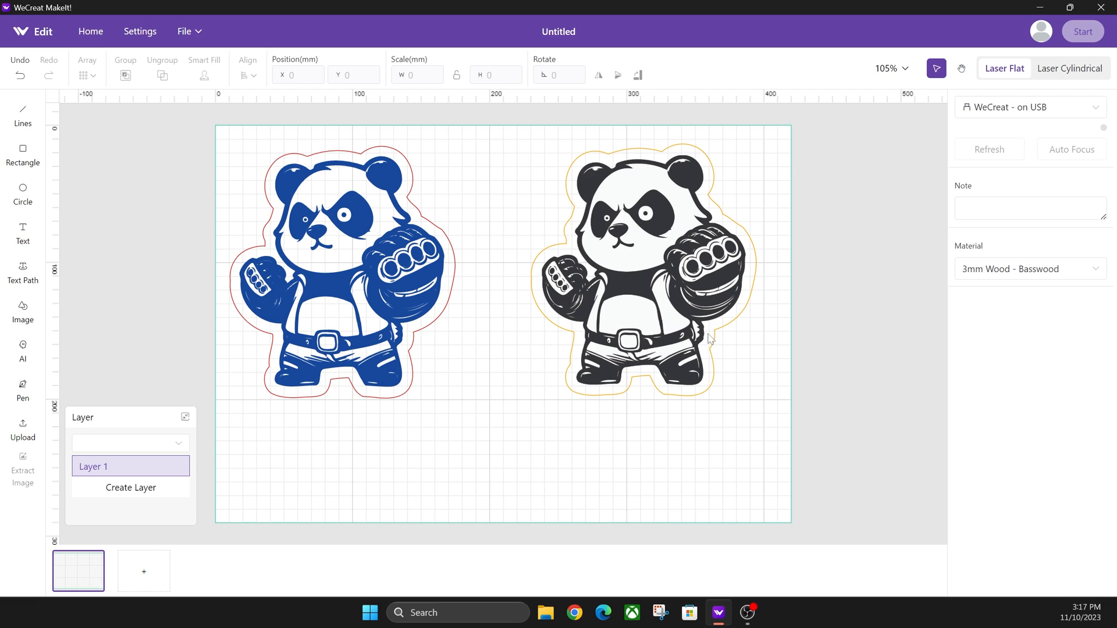
mouse_move(302, 298)
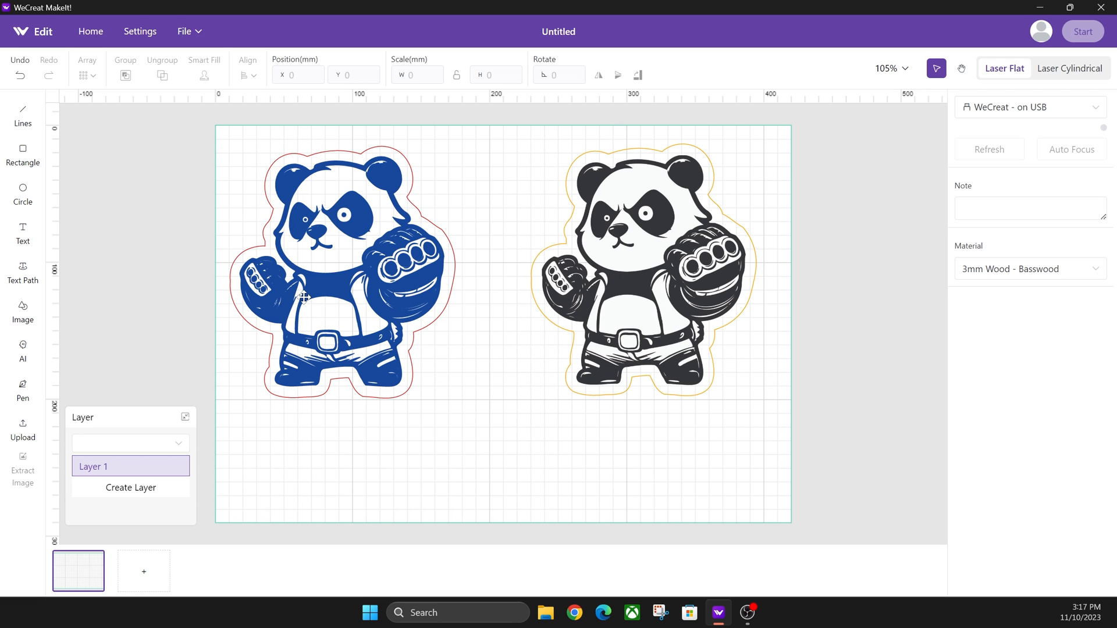
mouse_move(224, 255)
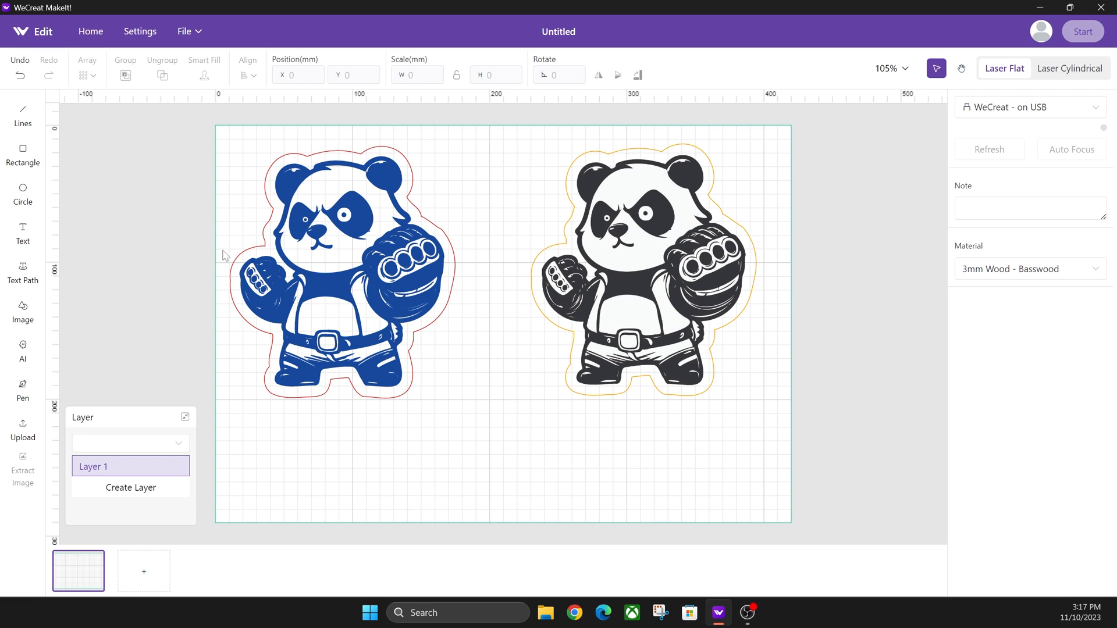
mouse_move(361, 253)
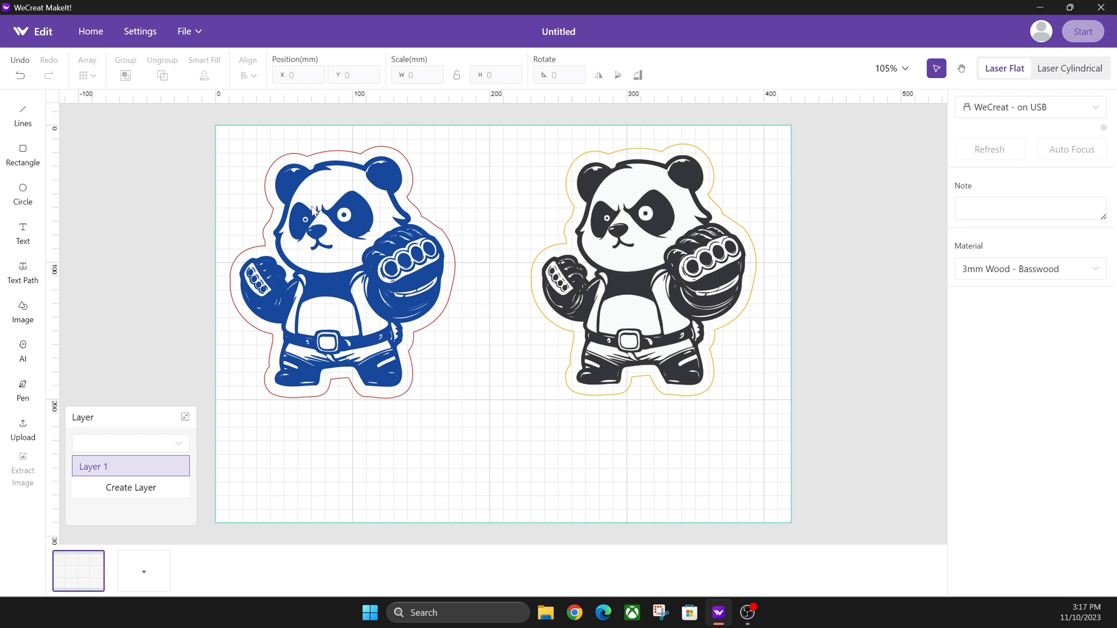
mouse_move(526, 301)
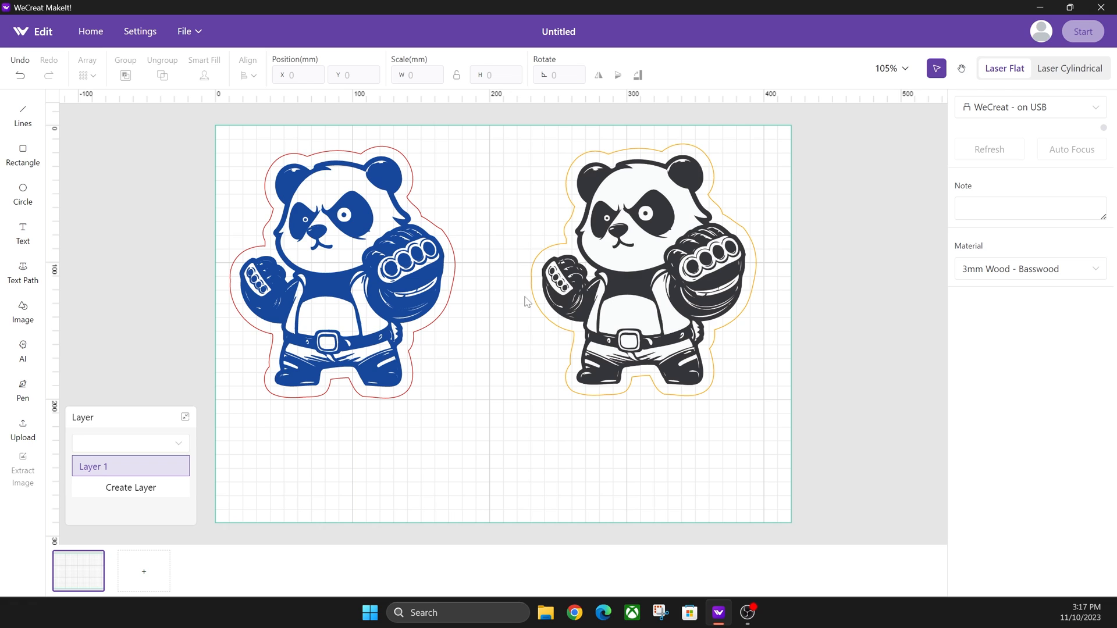
mouse_move(734, 323)
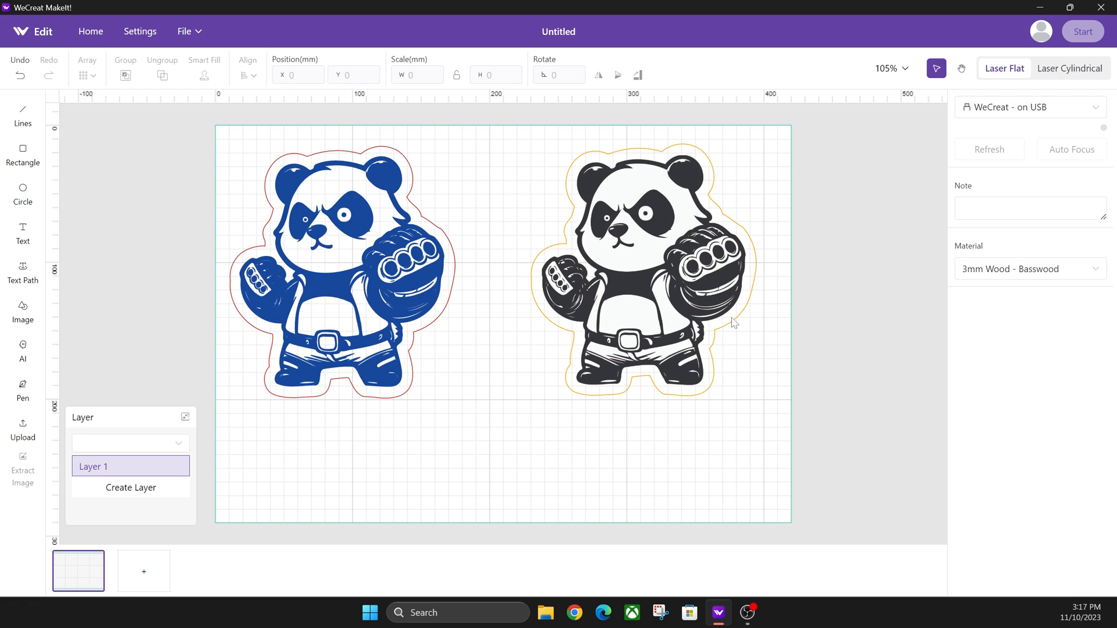
mouse_move(710, 409)
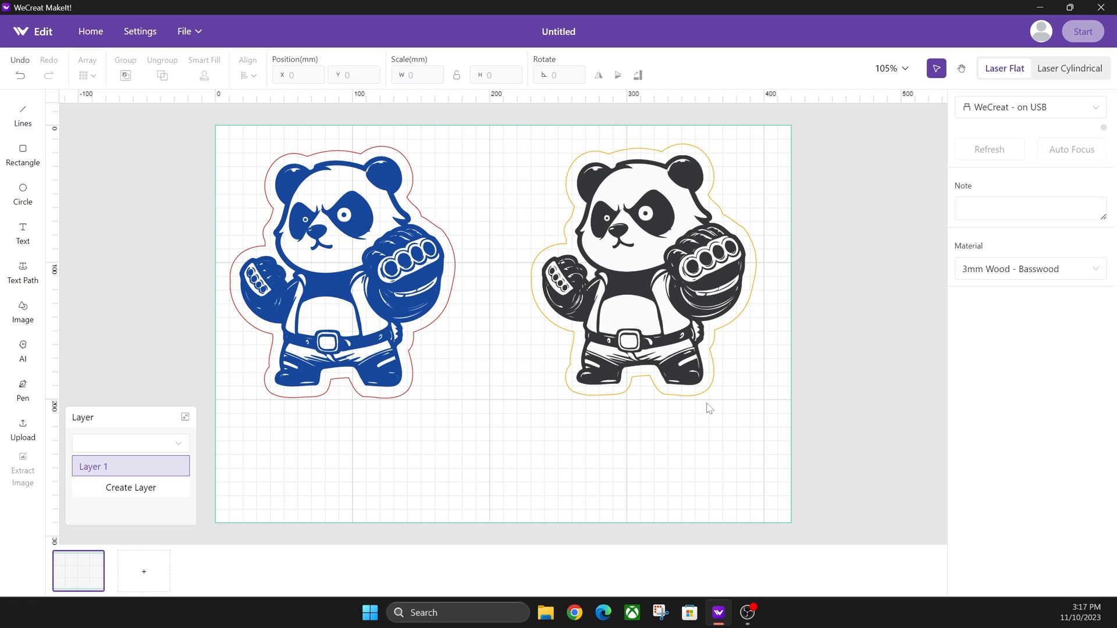
mouse_move(731, 428)
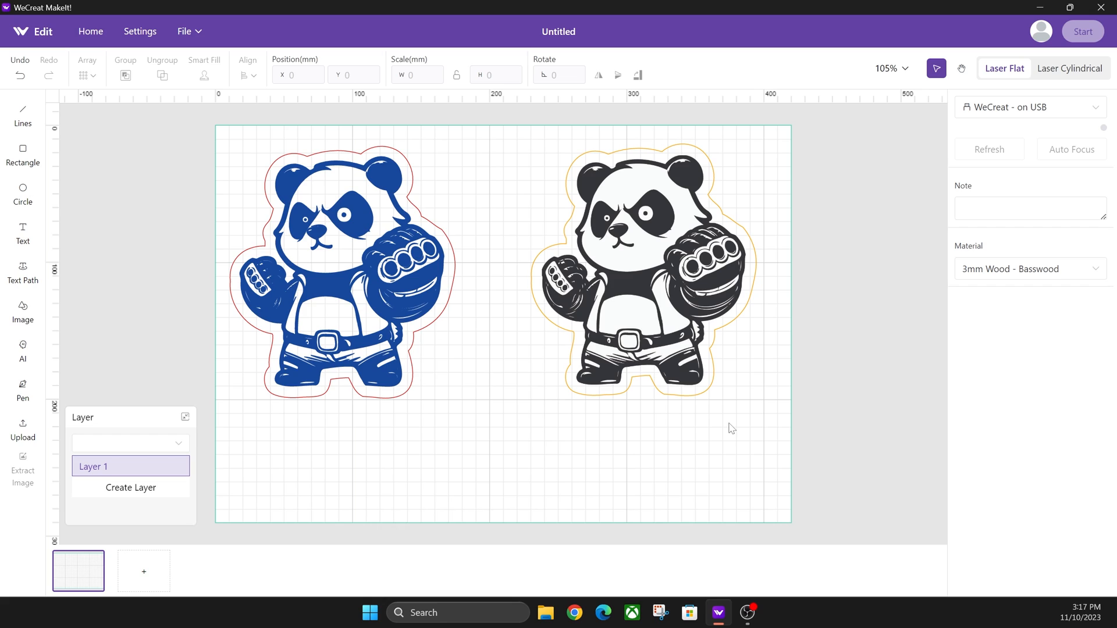